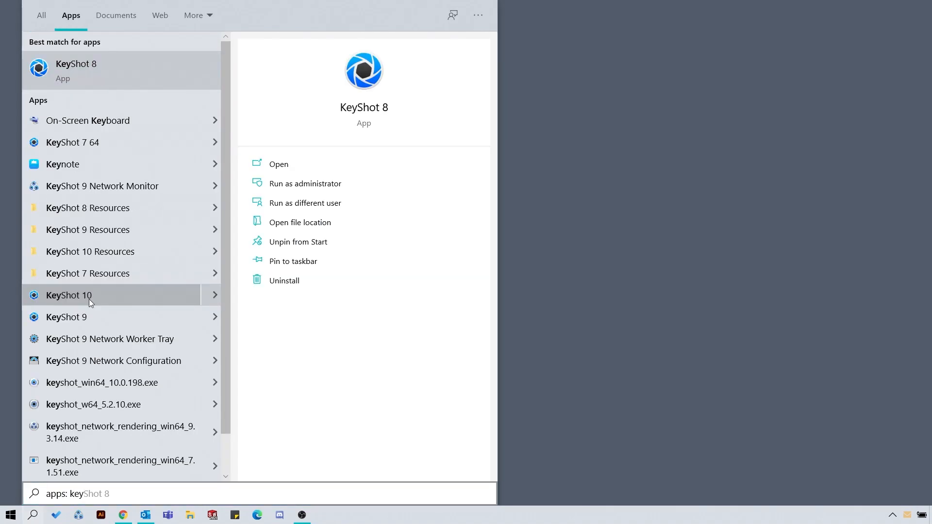
Launch KeyShot 10 from the Windows Start menu search results
double_click(69, 295)
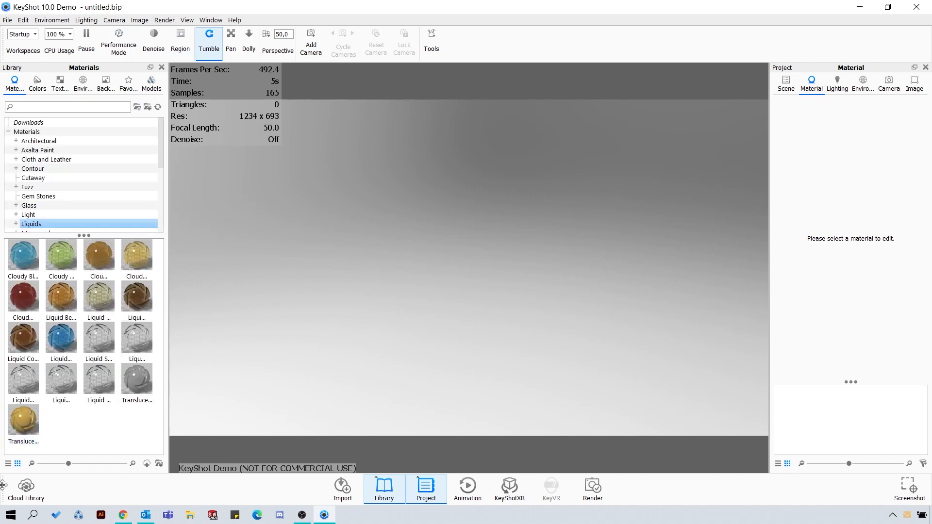
Browse the Cloud Library's Models catalogue, show local Models, then close the Cloud Library
click(25, 487)
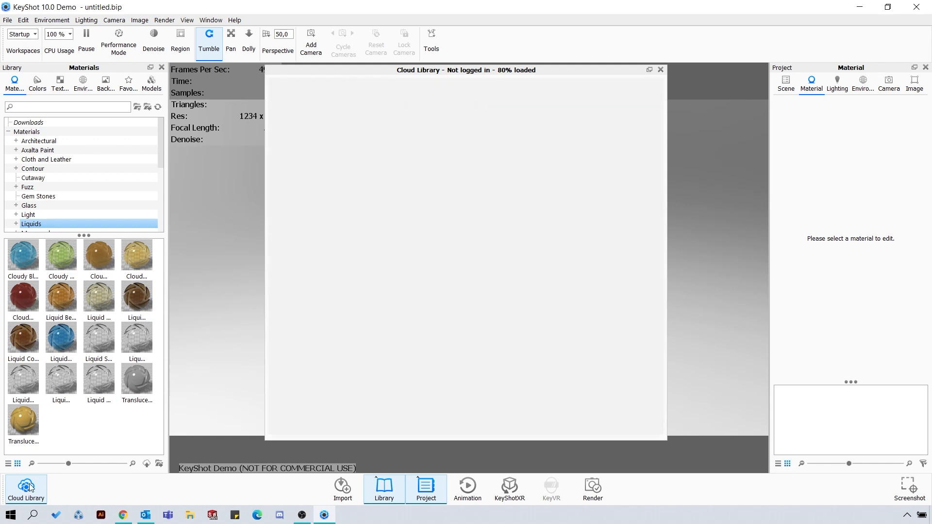
click(513, 91)
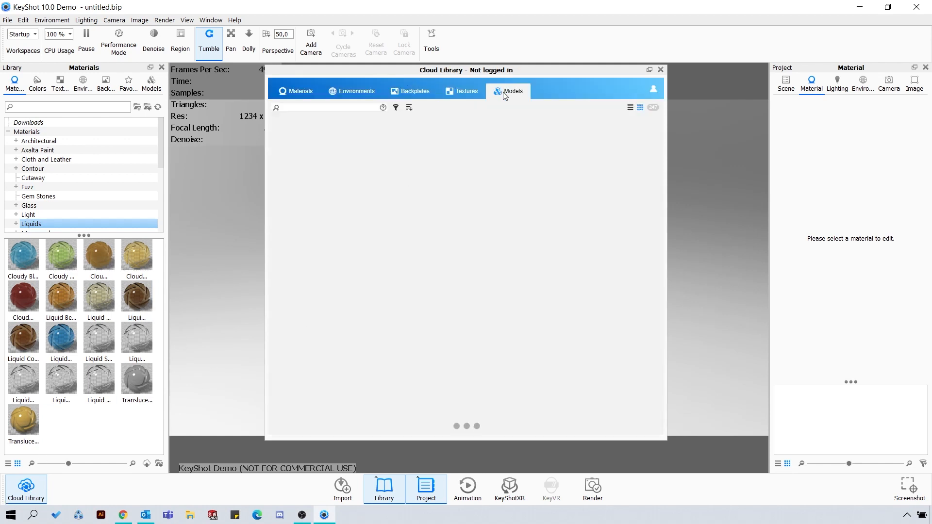
click(512, 91)
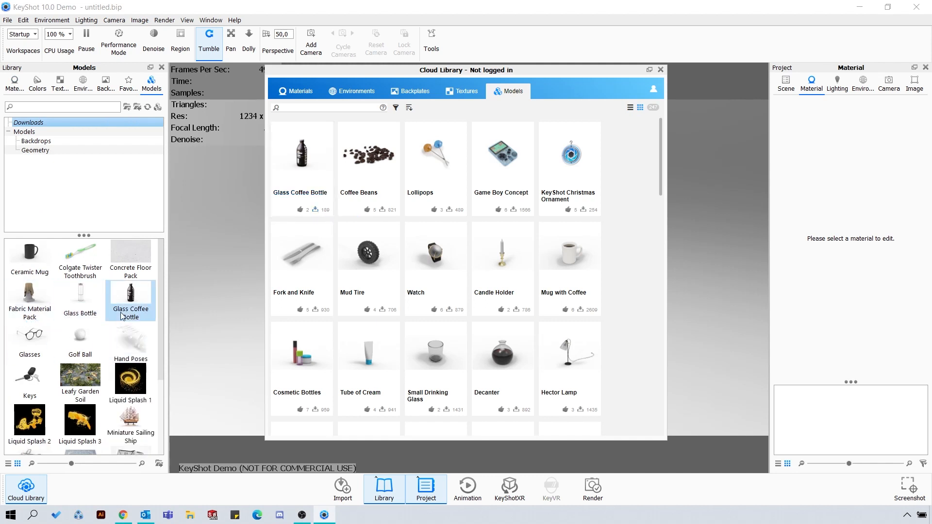
click(659, 70)
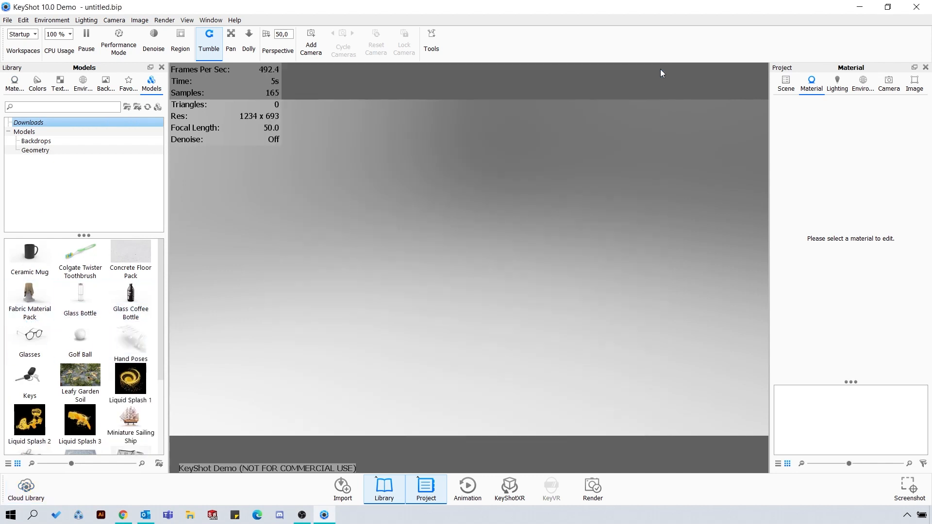
Place the Glass Coffee Bottle in the scene and toggle part visibility to show the bottle
drag(130, 291, 545, 284)
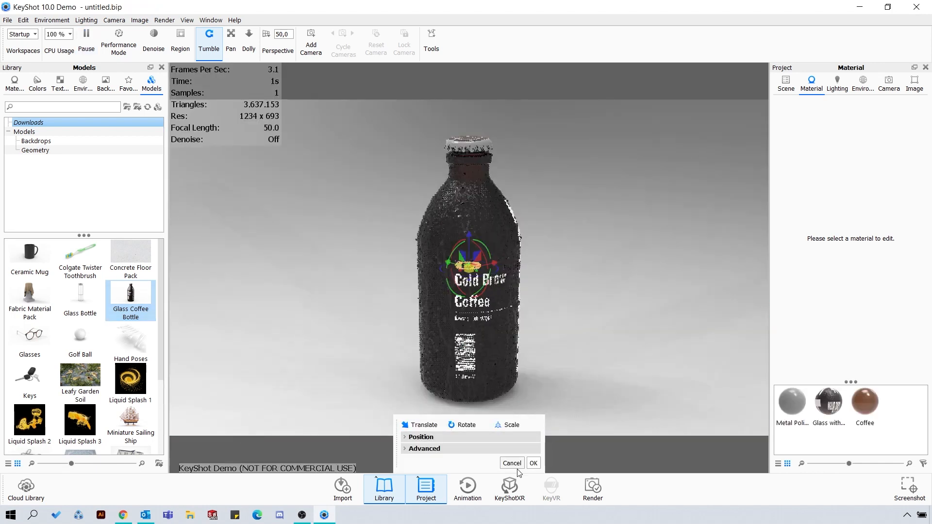
click(532, 463)
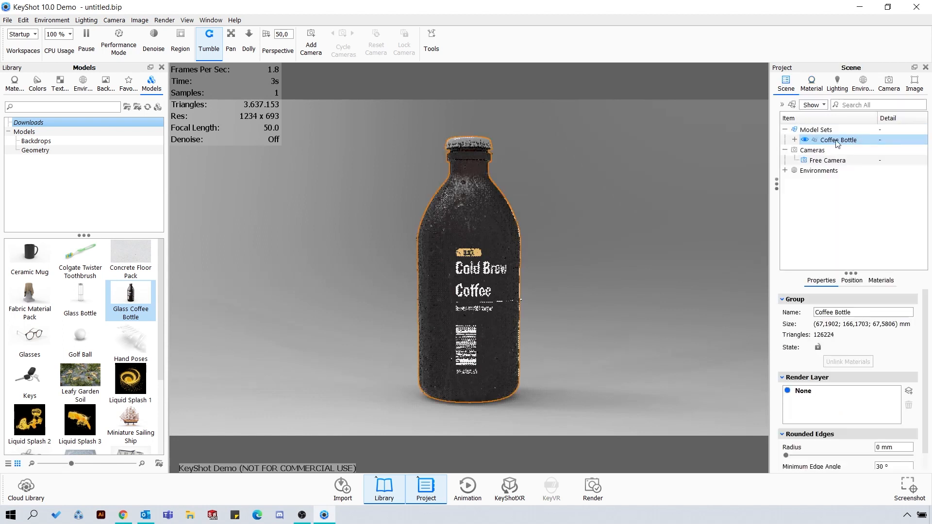
click(794, 140)
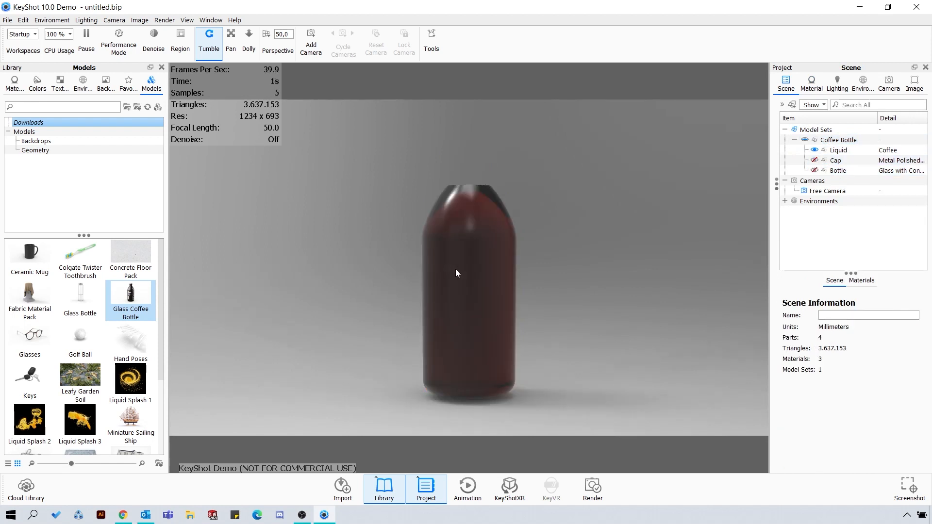
click(838, 150)
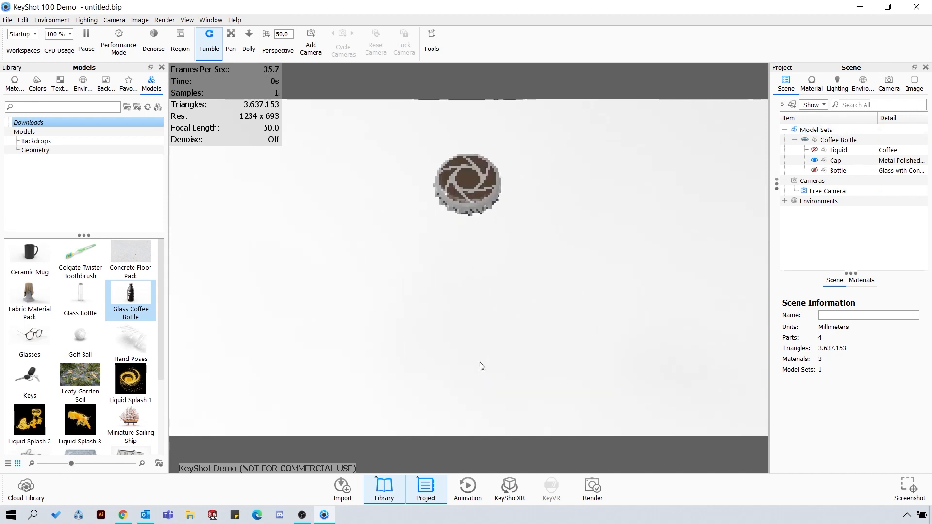
click(834, 161)
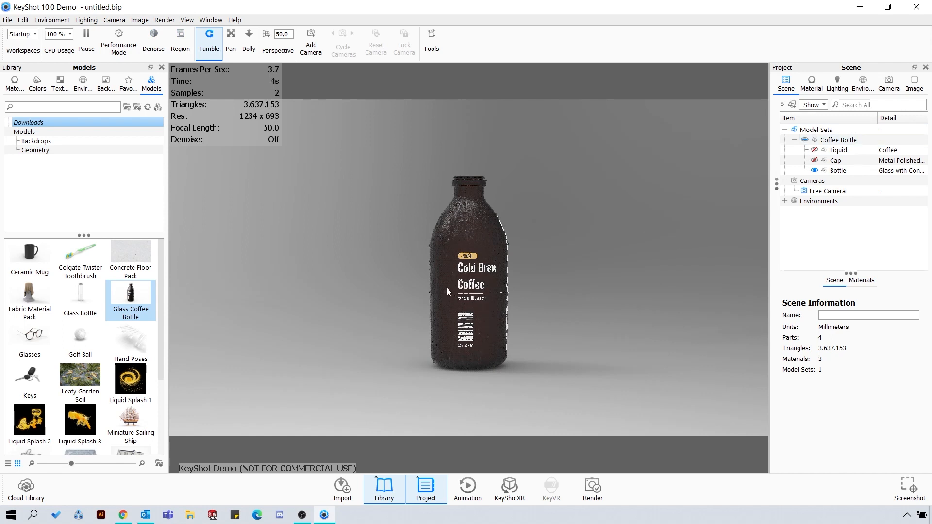
Open the Glass with Condensation material graph and view the Bottle Label v4 angle settings
click(811, 83)
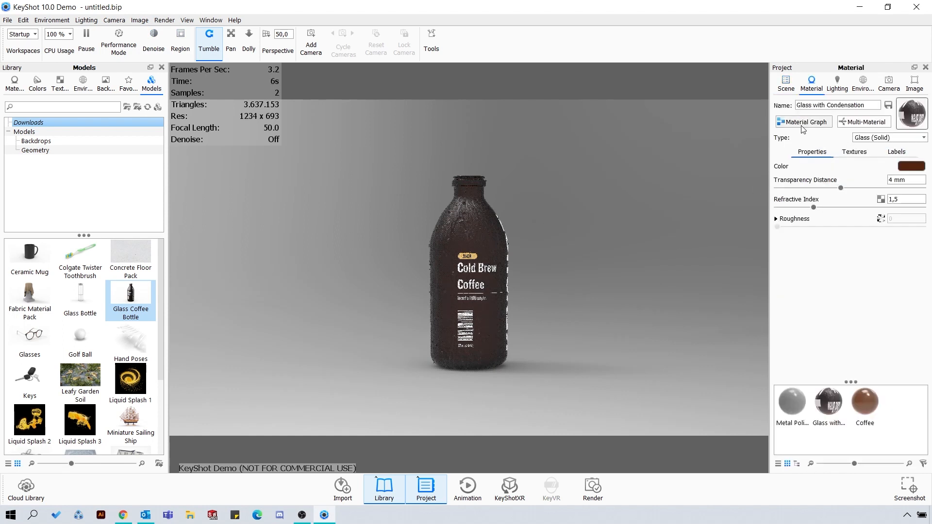
click(801, 122)
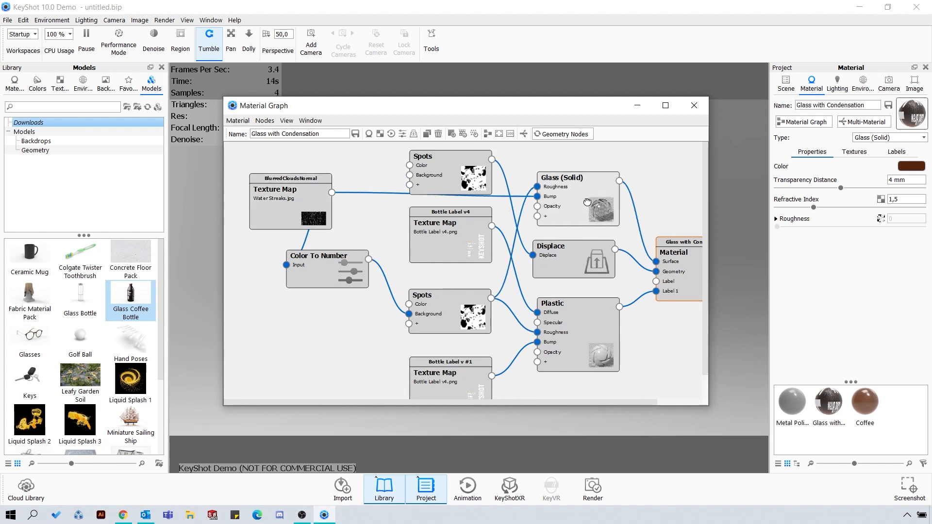
mouse_move(444, 320)
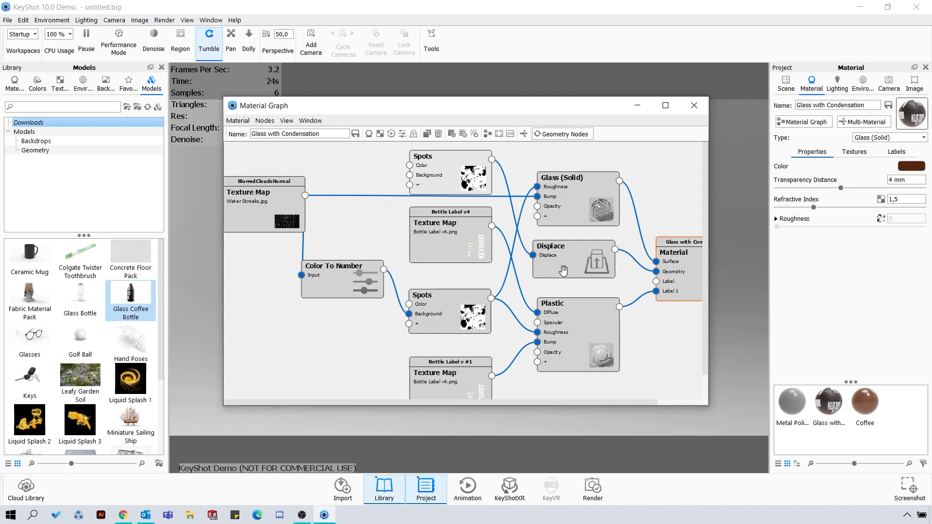
mouse_move(559, 143)
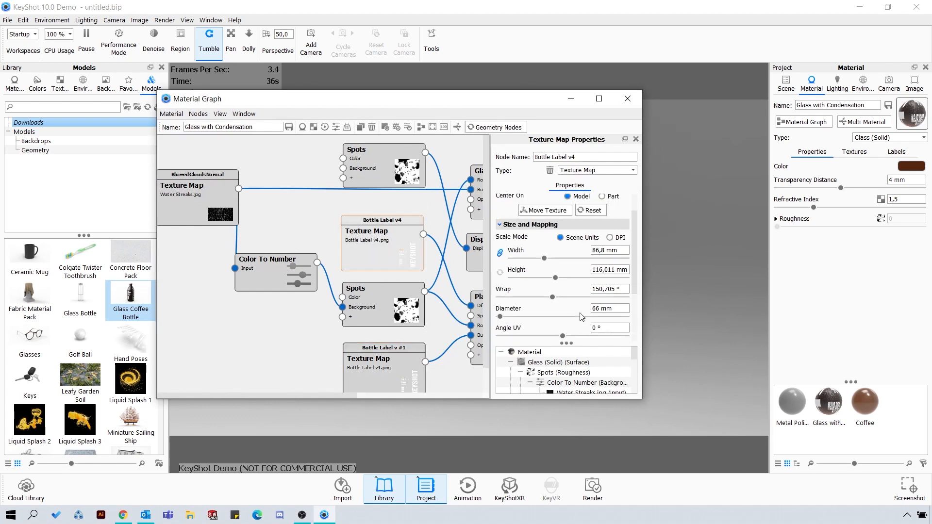
click(500, 224)
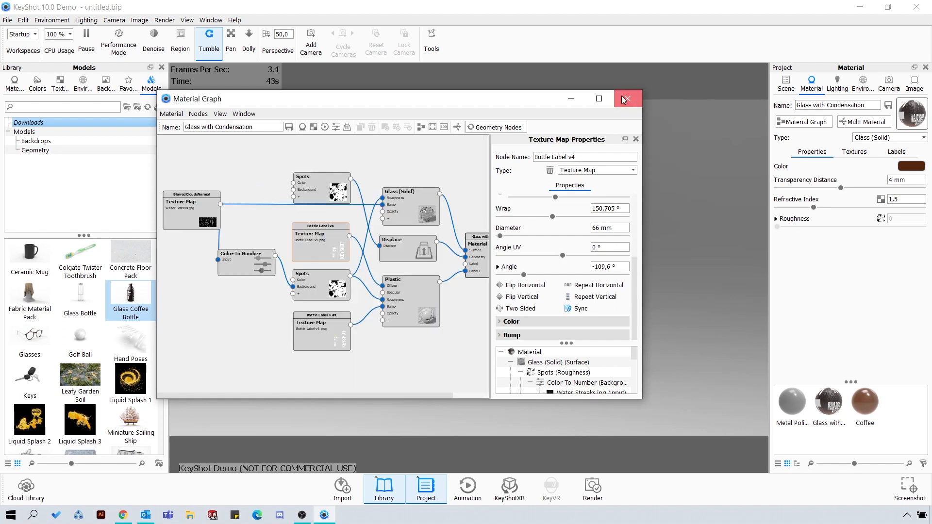
Close the material graph, unhide the cap, and add a Backdrop Ramp from Backdrops
click(627, 98)
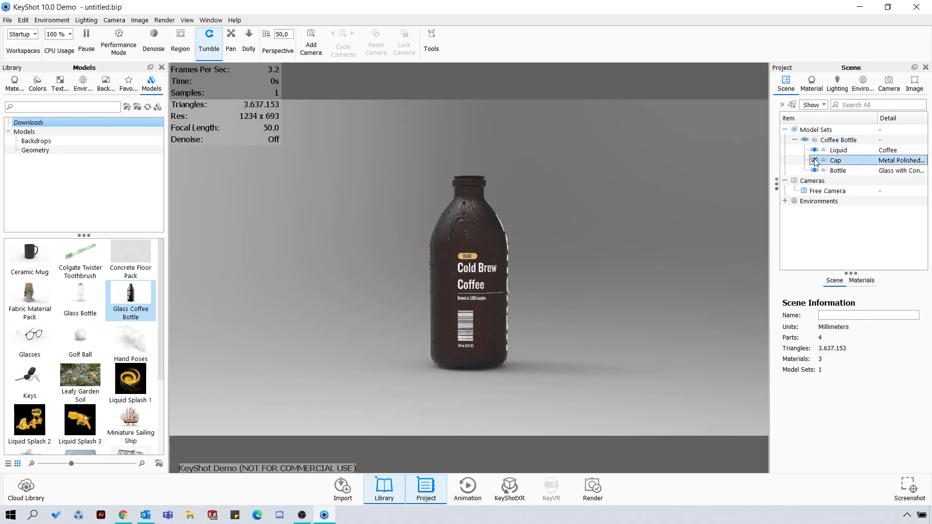
click(836, 160)
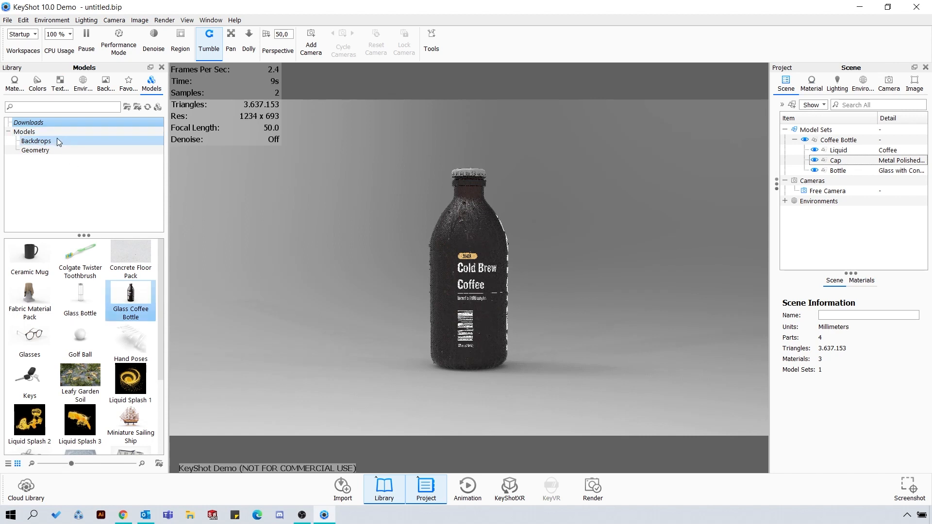
click(35, 140)
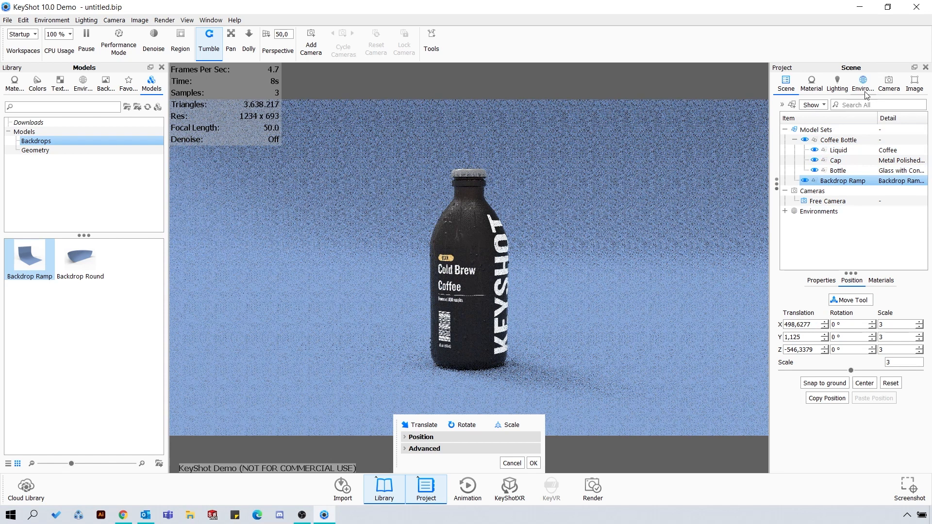
Set azimuth -88°, inclination 2° and a 65 mm lens, saving the view as Camera 1
click(888, 83)
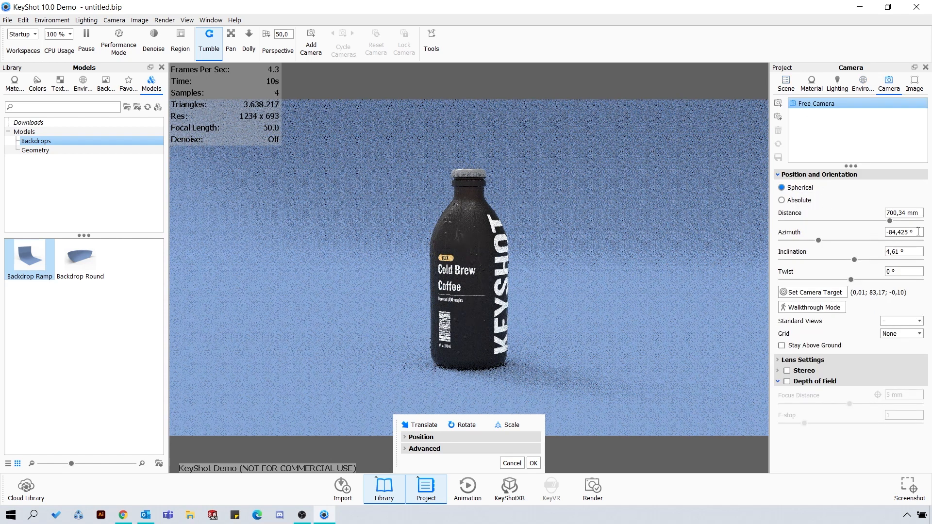
text(-90)
click(904, 251)
text(2)
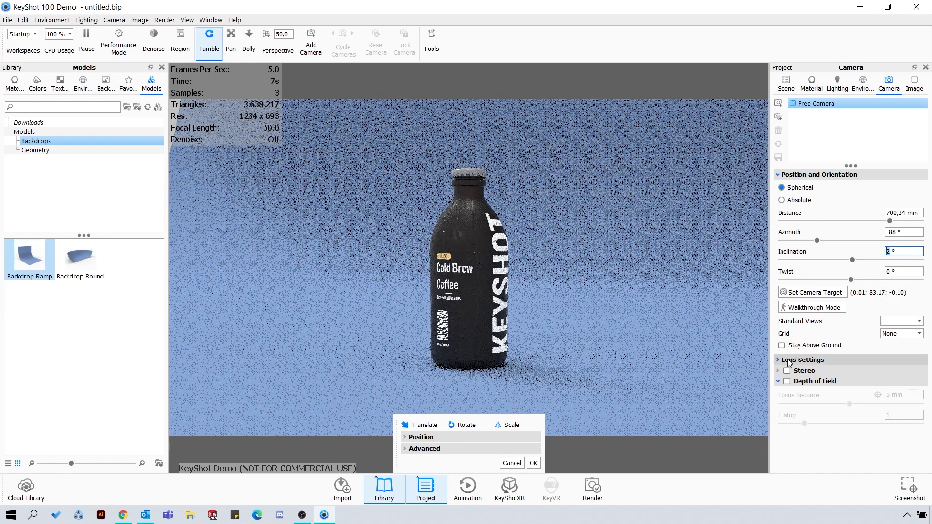
click(803, 360)
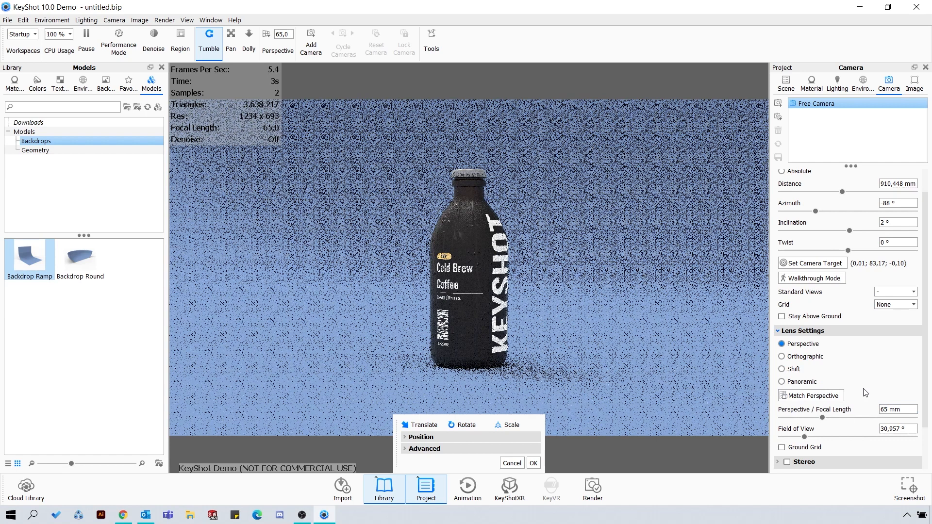
click(532, 462)
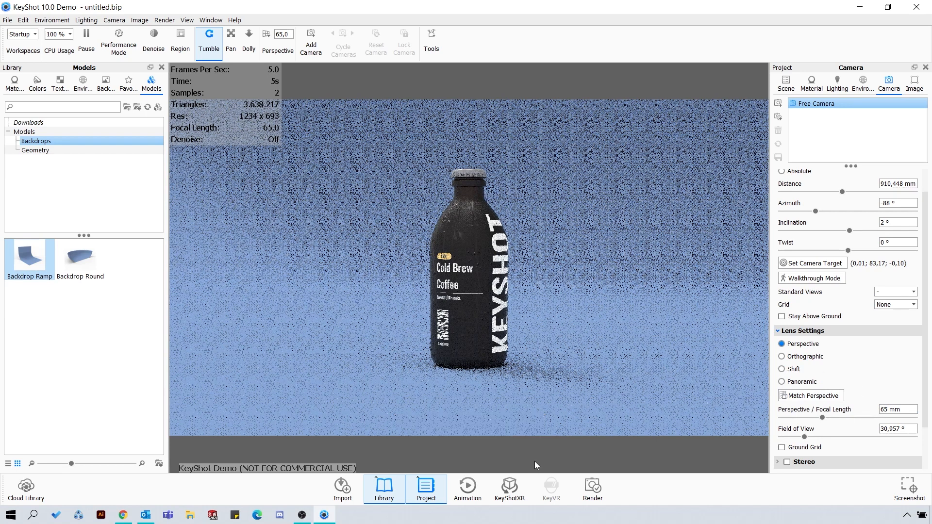
click(310, 41)
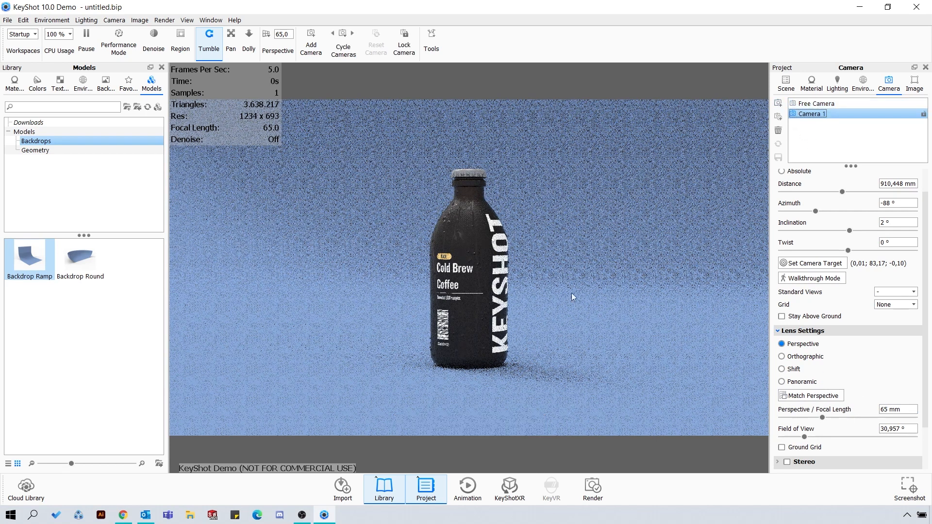
Scale the Backdrop Ramp to 3 behind the bottle and return to the Camera 1 view
drag(571, 297, 404, 348)
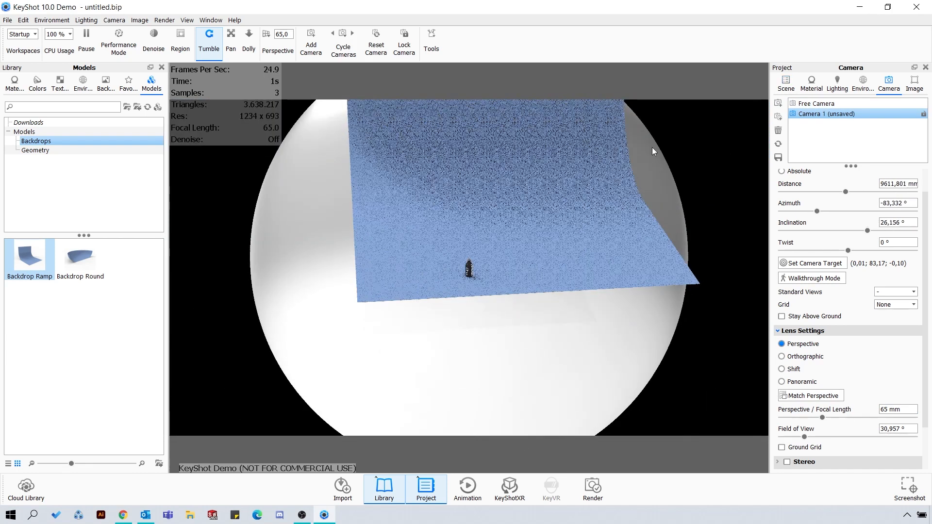
click(784, 83)
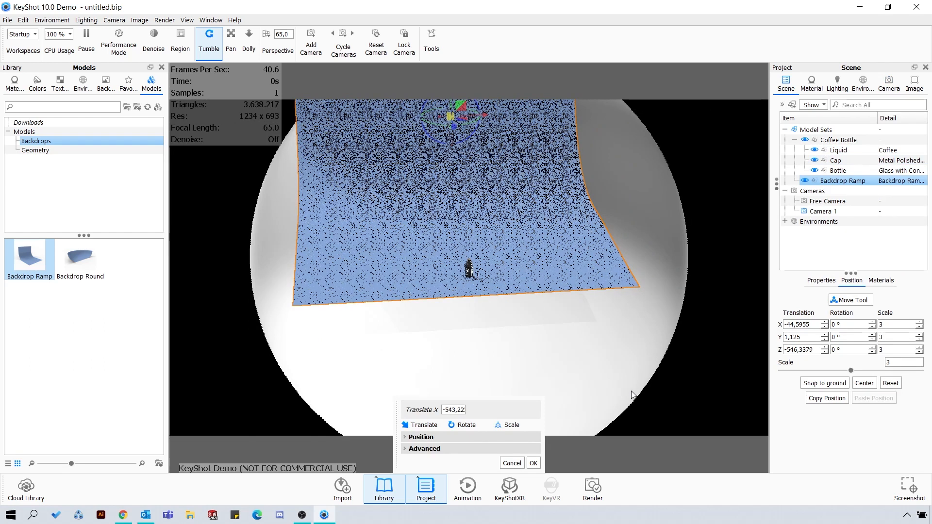
click(887, 83)
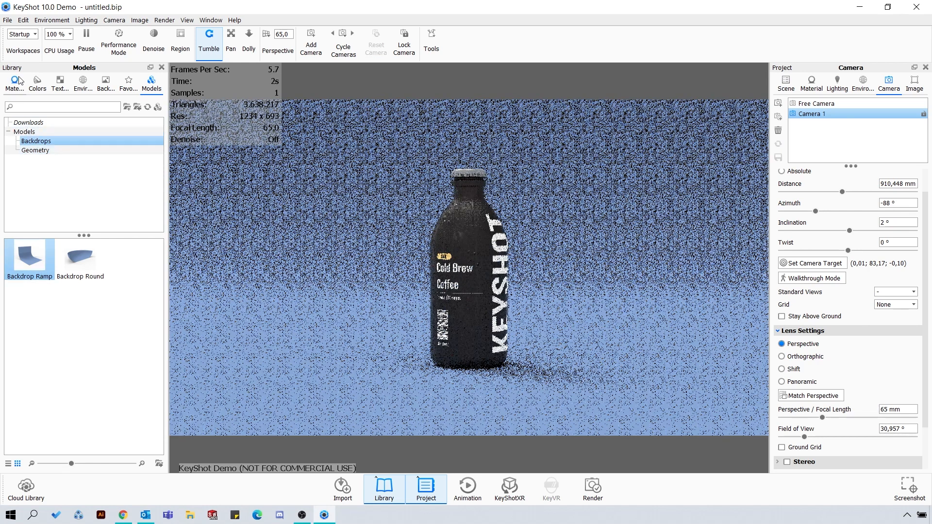
Apply the Architectural Drywall material to the backdrop ramp
click(13, 84)
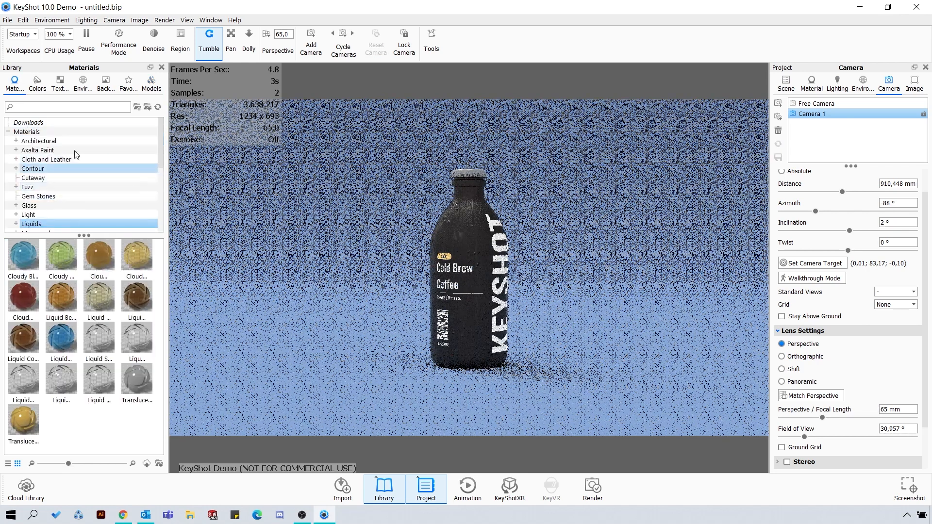
click(39, 140)
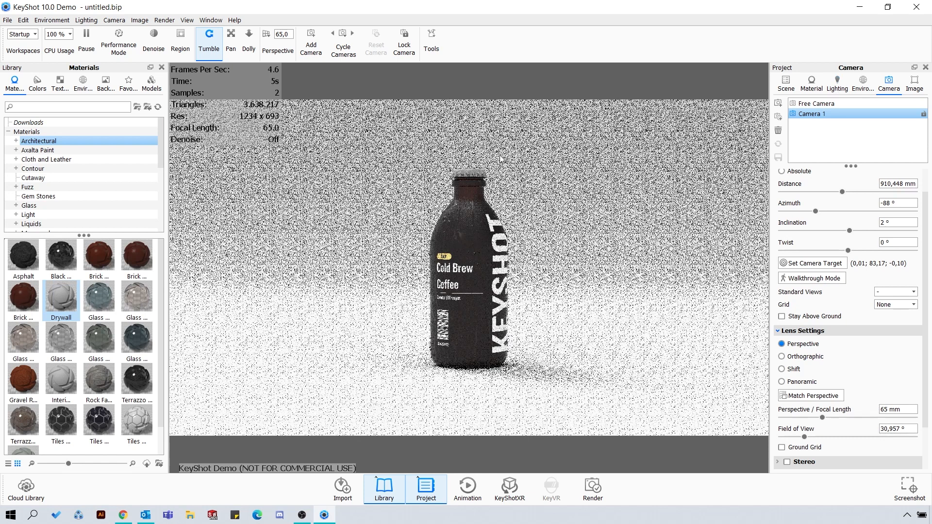
click(837, 83)
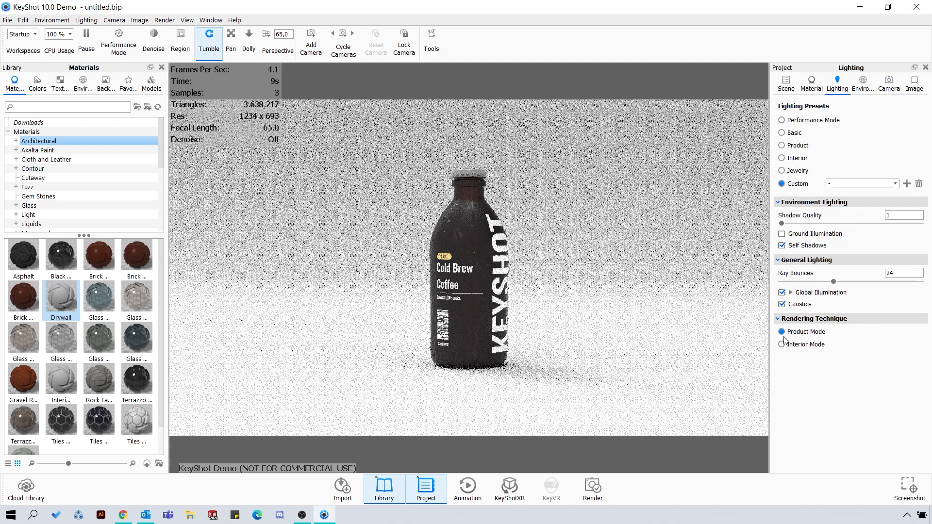
Switch lighting to Interior Mode and raise Shadow Quality to 5
click(782, 344)
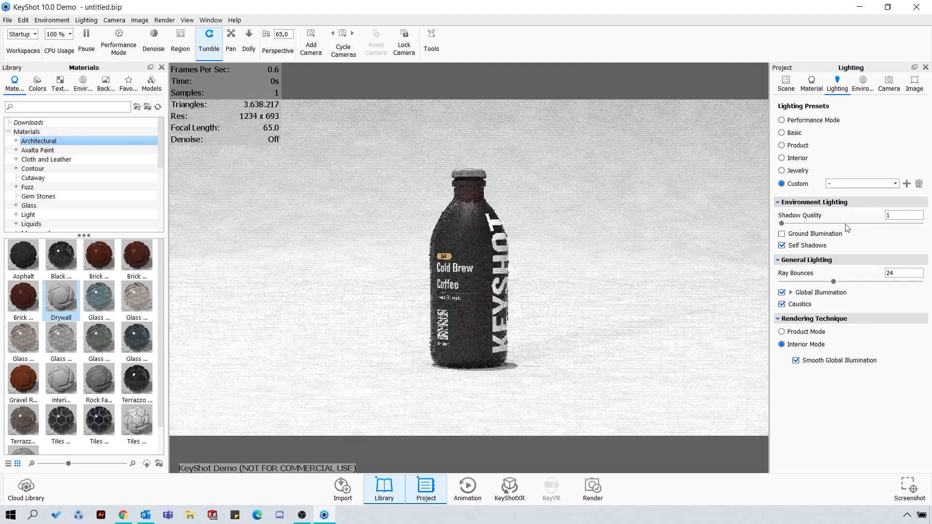
drag(781, 223, 884, 223)
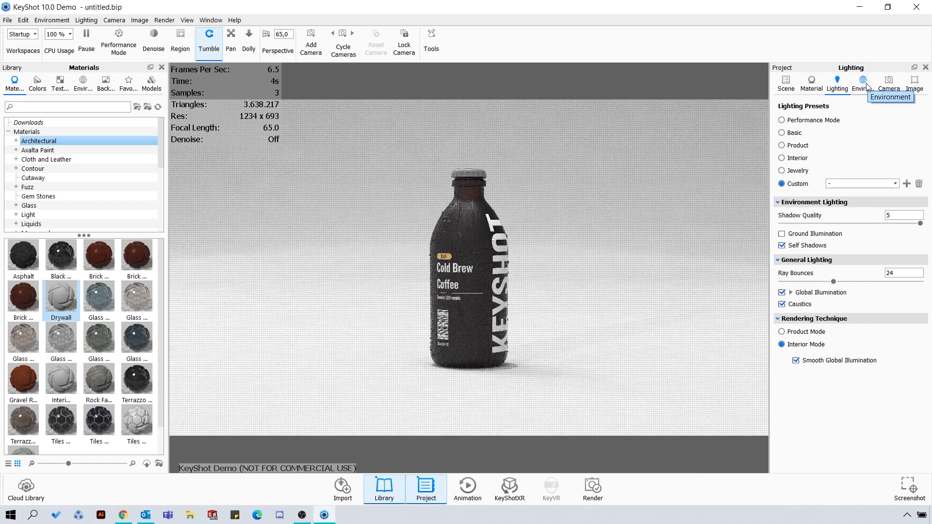
Create a new environment with a black background colour
click(862, 82)
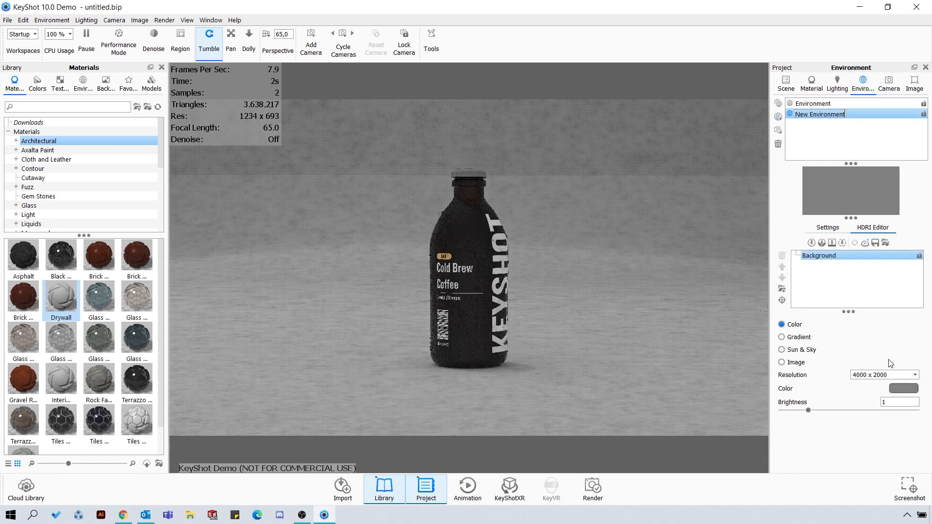
click(903, 388)
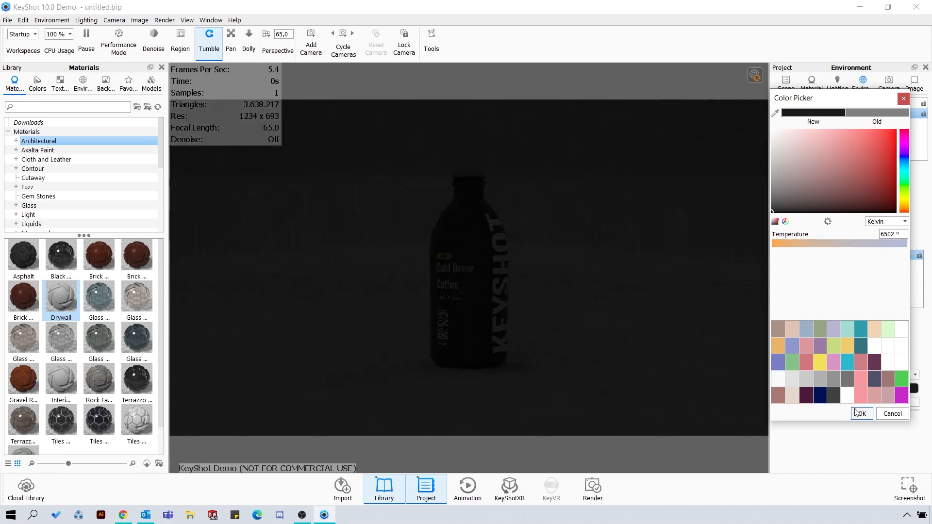
click(860, 414)
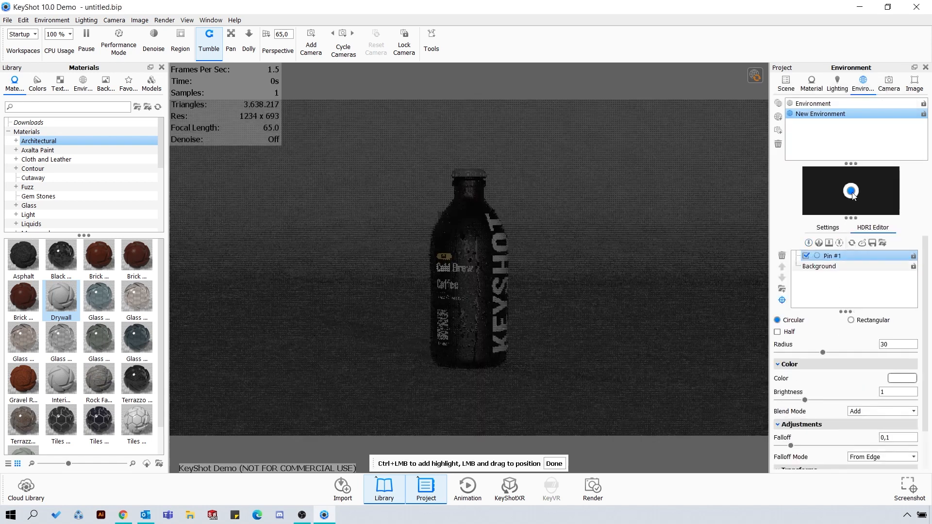
Make the pin light rectangular and adjust its size
click(856, 320)
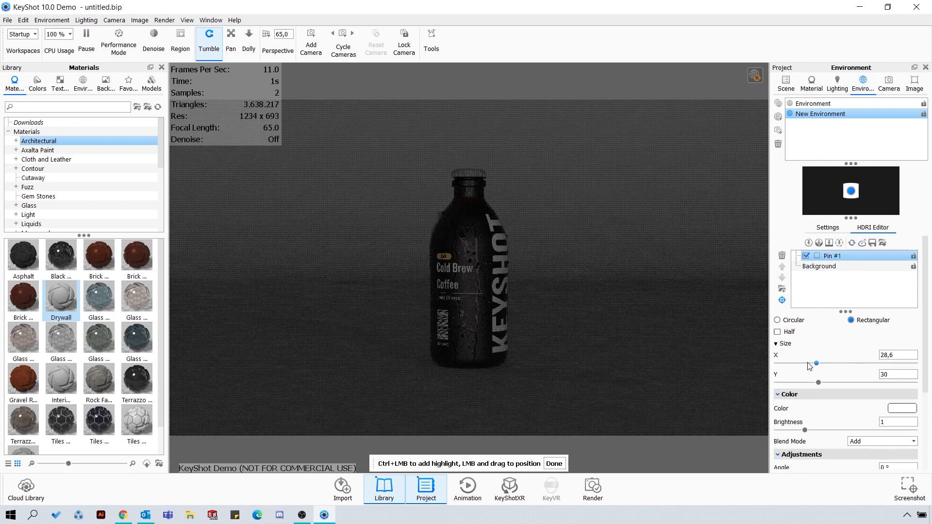
drag(816, 363, 807, 363)
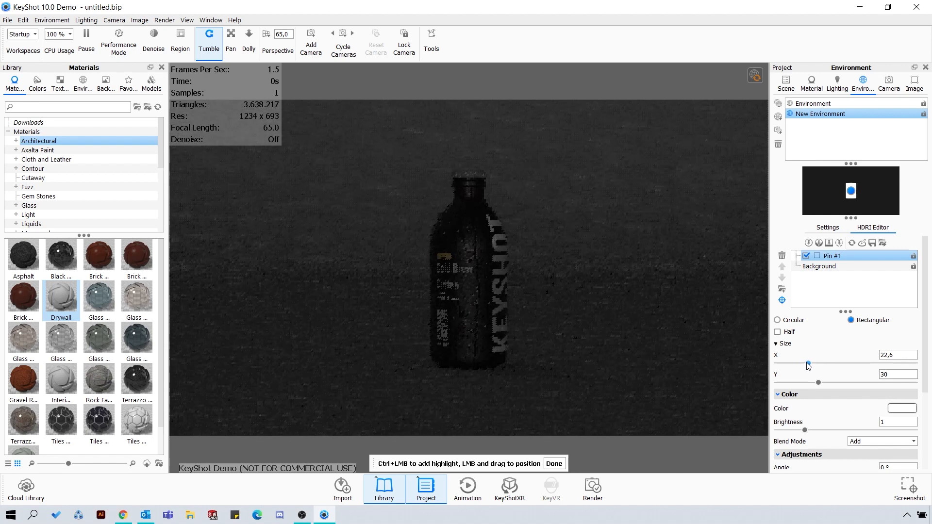
drag(808, 366, 820, 366)
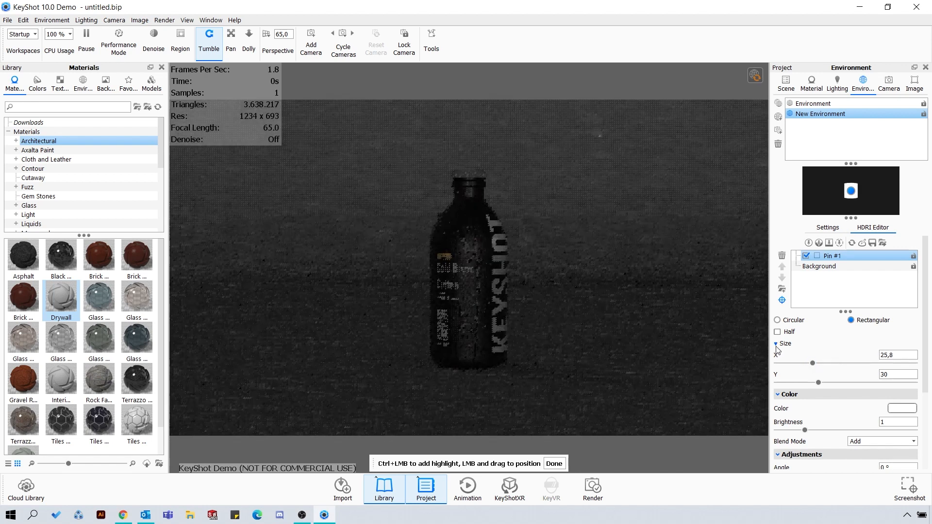
drag(821, 355, 835, 354)
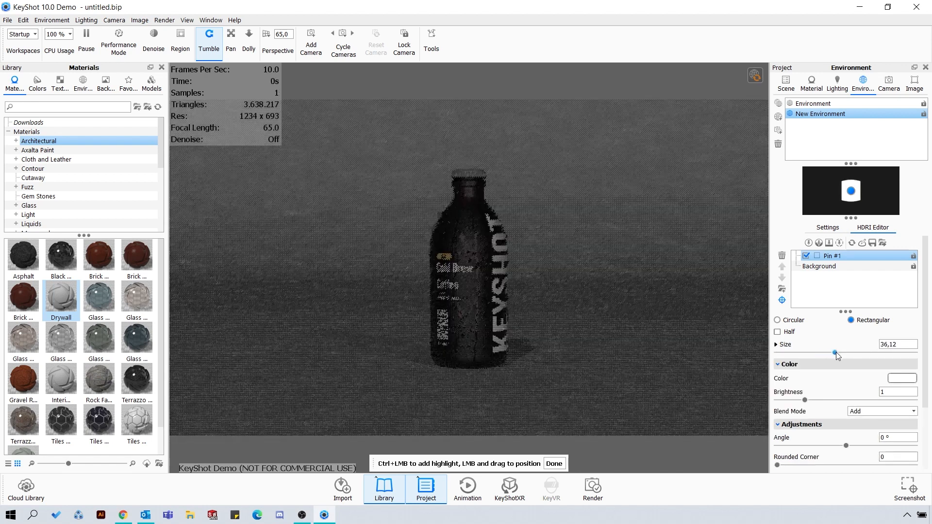
drag(834, 352, 818, 353)
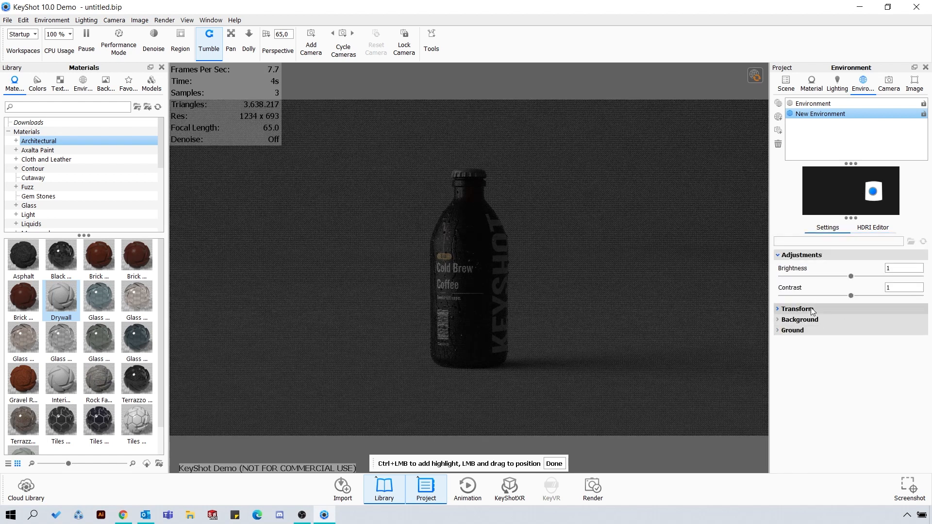
click(799, 319)
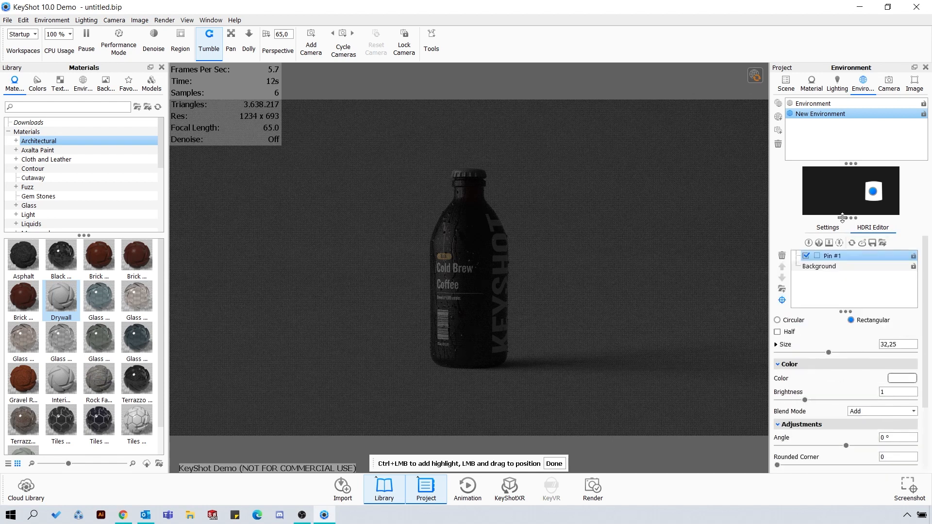
Confirm the black background colour and reselect Pin #1 to size it 37.5 tall
click(820, 265)
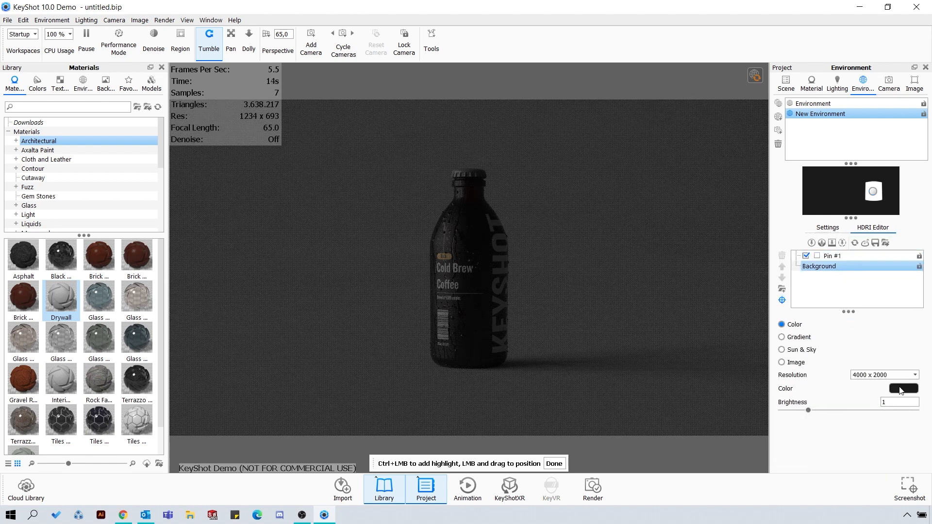
click(903, 388)
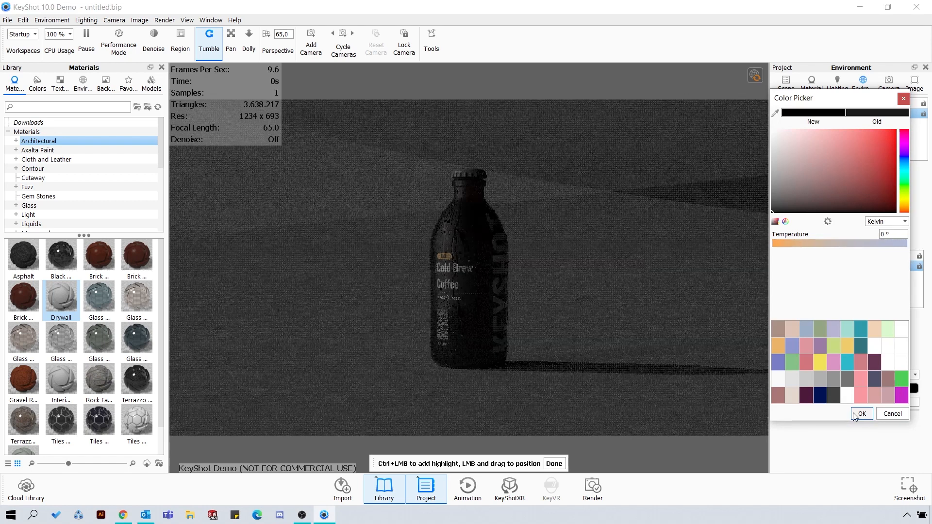
click(860, 413)
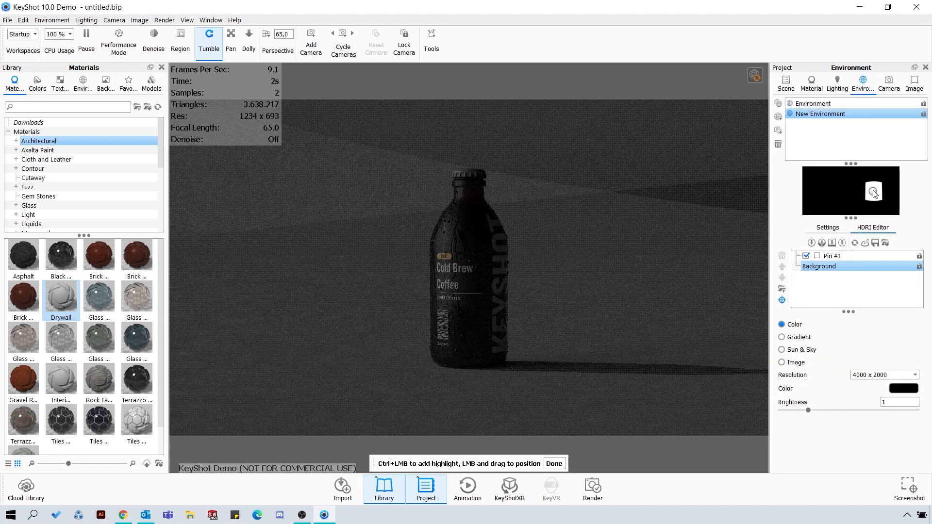
click(834, 256)
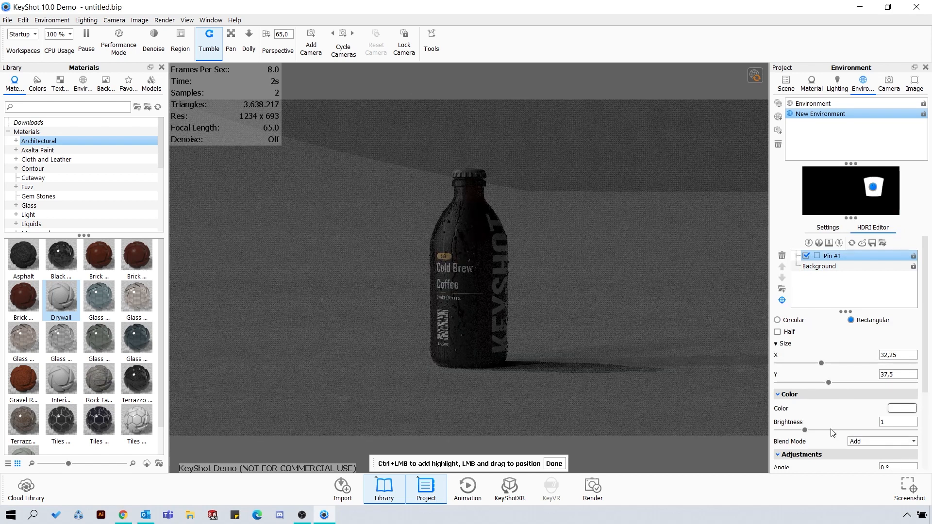
Brighten Pin #1 to 2.21 and resize it to X 19.4, Y about 38.2
drag(831, 429, 838, 429)
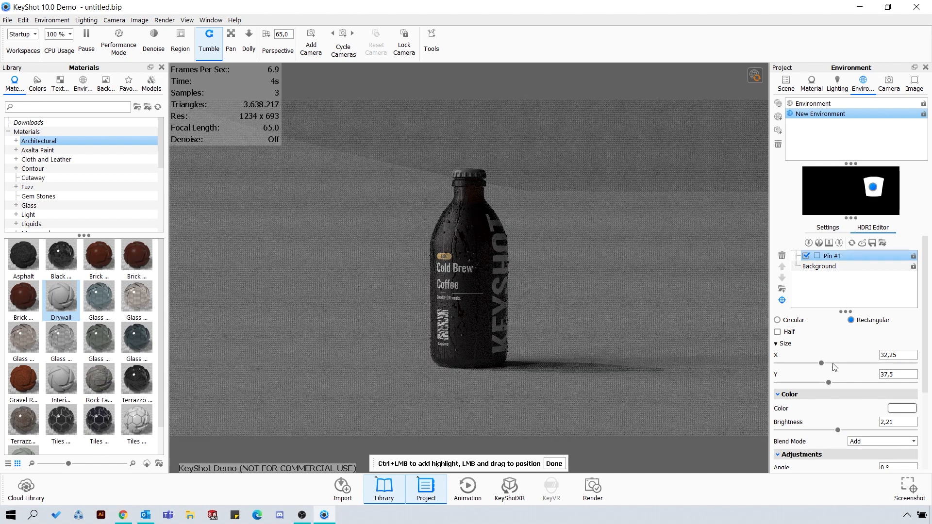
drag(829, 363, 808, 363)
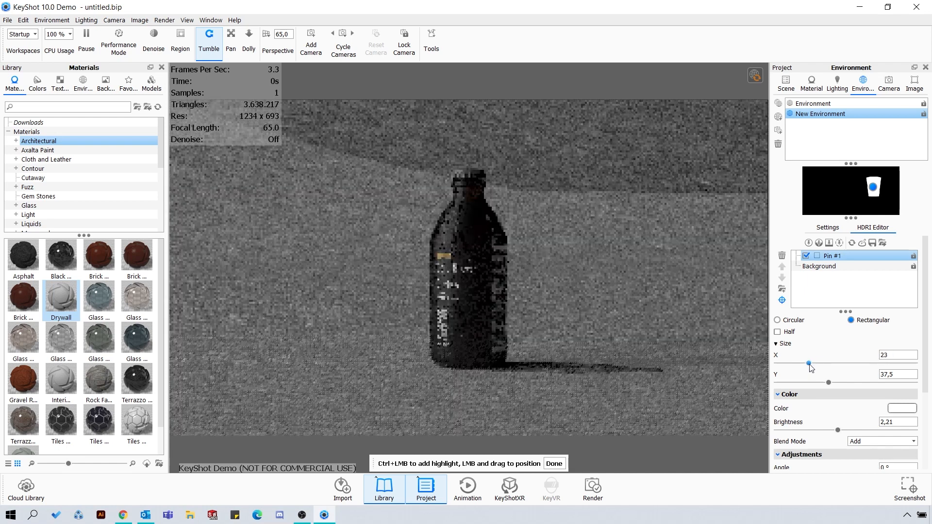
drag(808, 363, 805, 363)
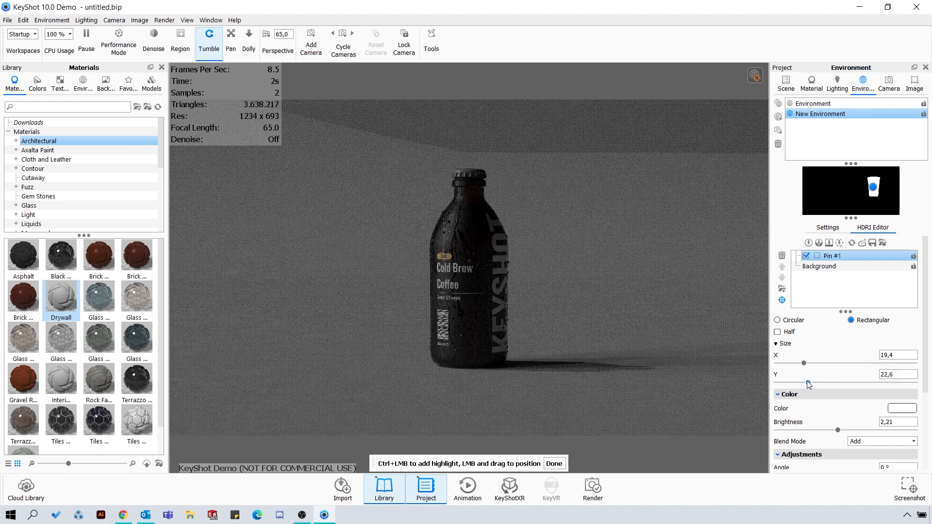
drag(808, 384, 843, 384)
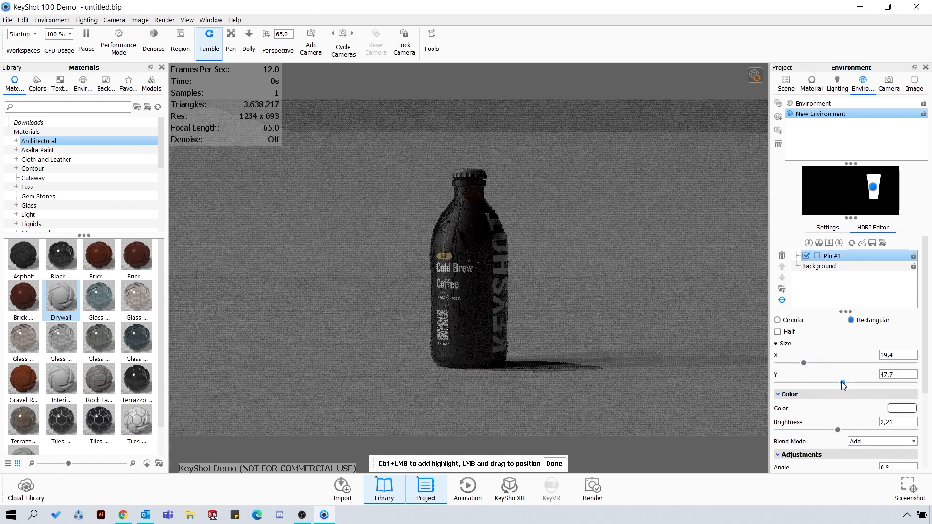
drag(843, 381, 831, 381)
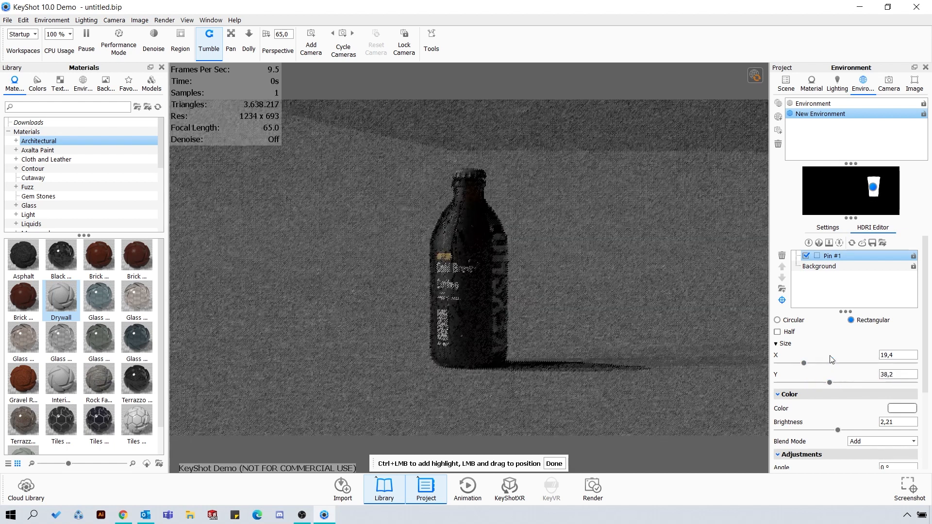
click(818, 266)
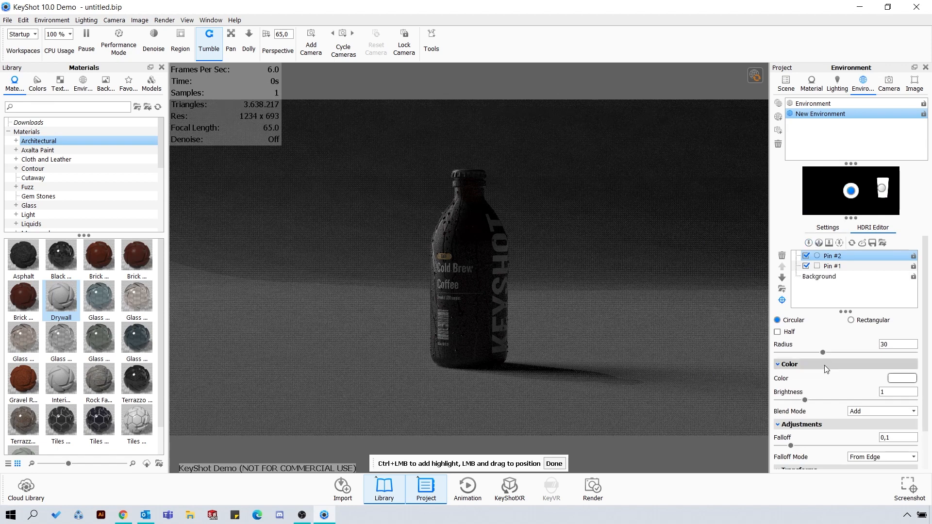
Make Pin #2 rectangular and give it separate X and Y sizes, stretched wider
click(854, 320)
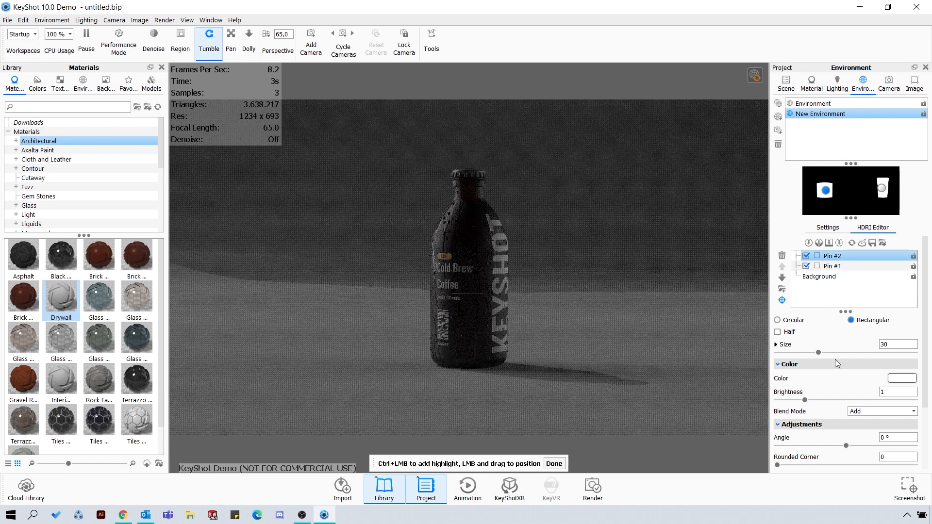
drag(826, 353, 805, 353)
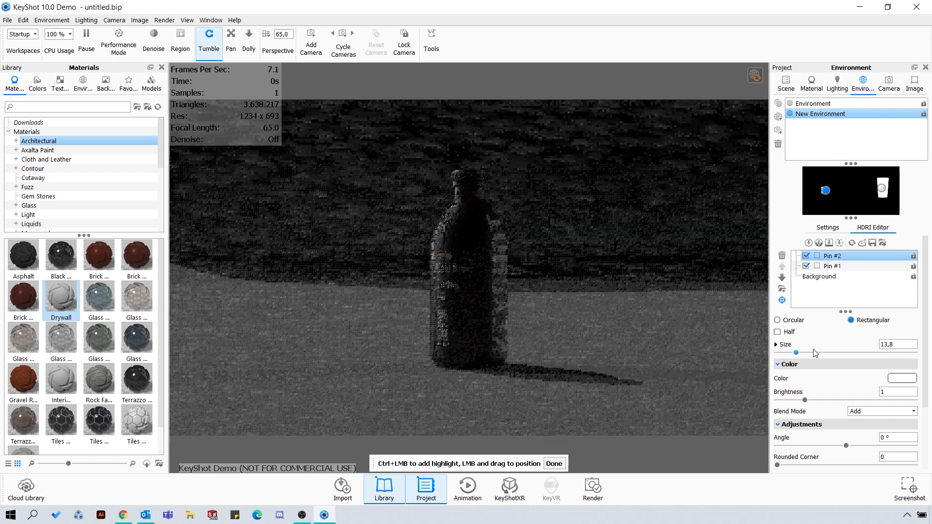
click(778, 344)
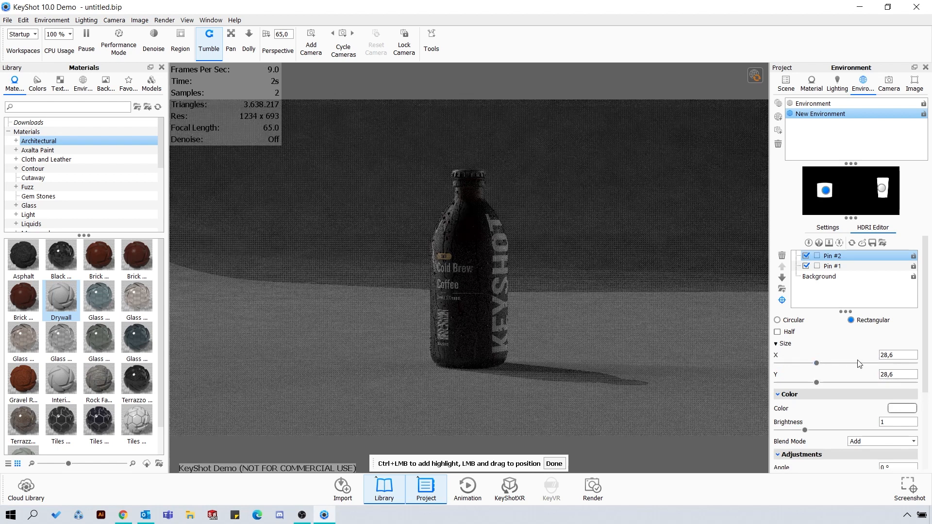
drag(816, 363, 860, 362)
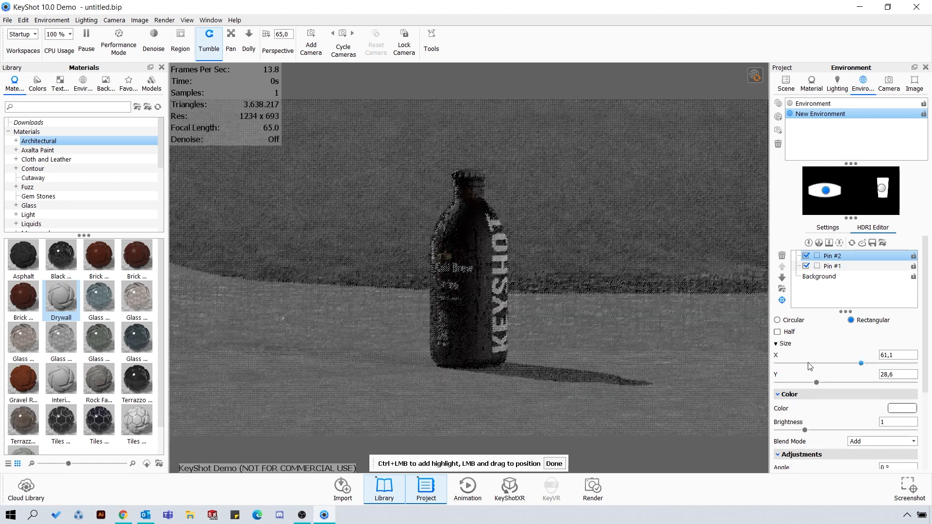
drag(860, 362, 790, 365)
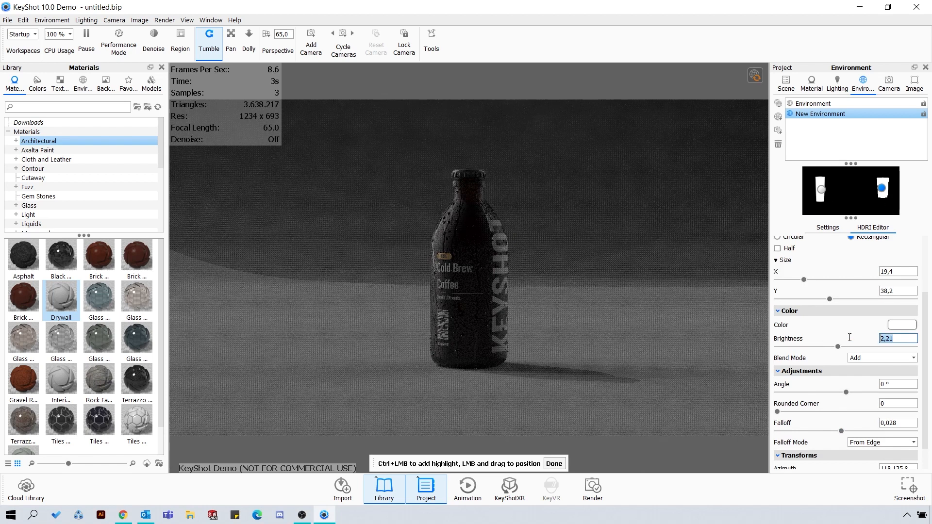
Enter 3 as the rectangular pin's brightness
text(3)
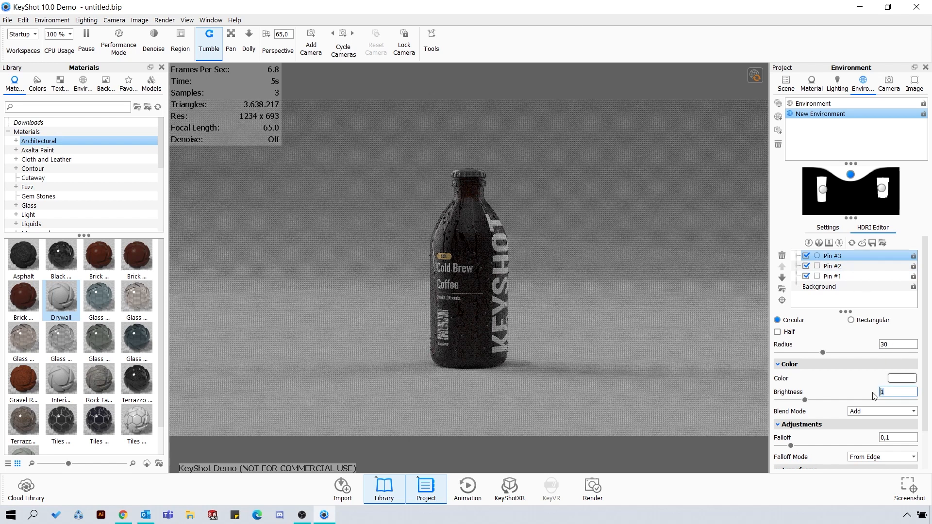
Set the overhead circular Pin #3's brightness to 0,2
text(0,2)
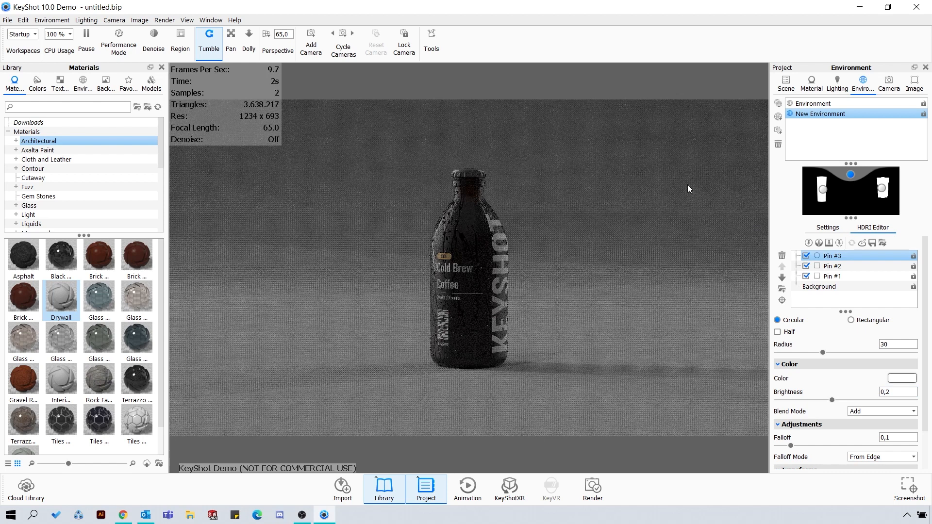
mouse_move(448, 399)
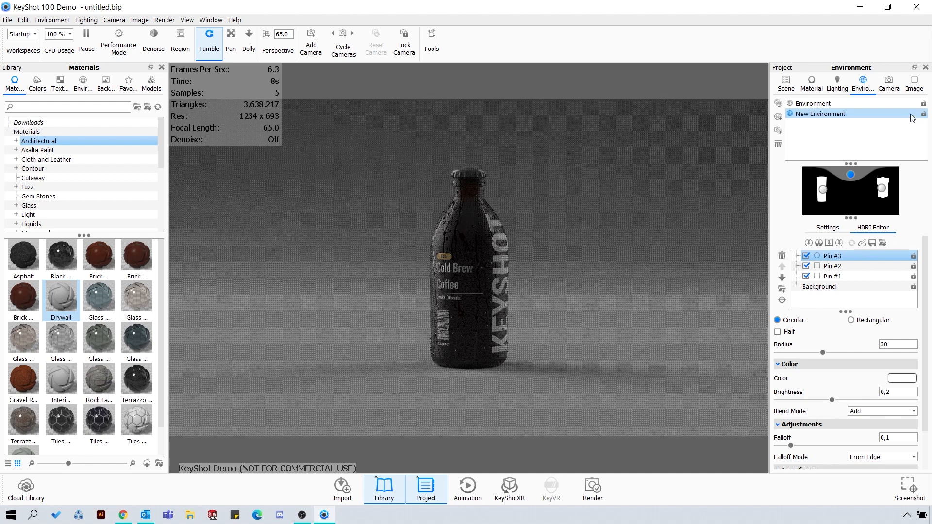
mouse_move(914, 83)
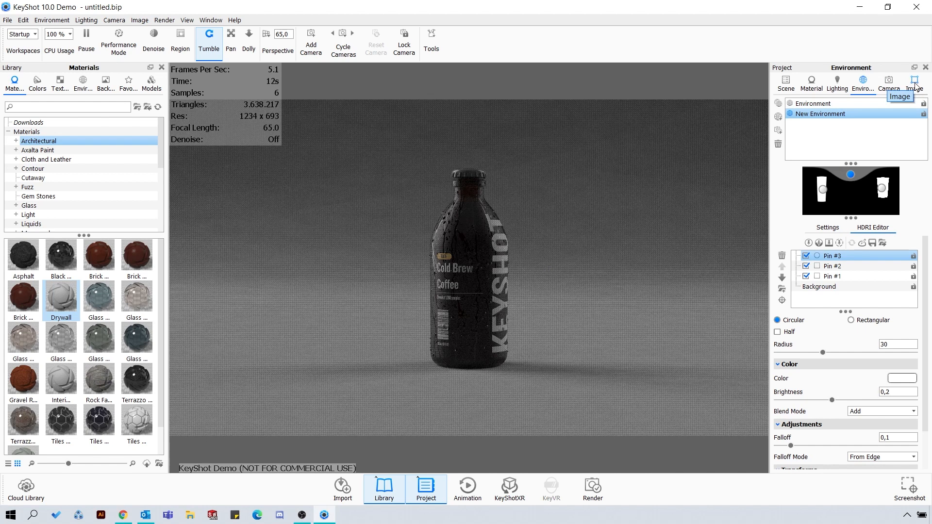
Create photographic Image Style 1 with exposure at 1,5 EV
click(913, 83)
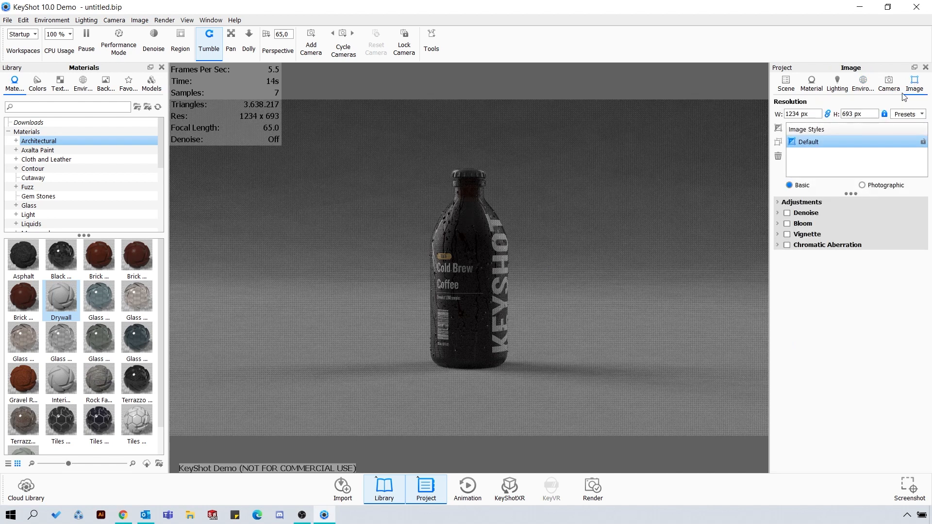
click(777, 129)
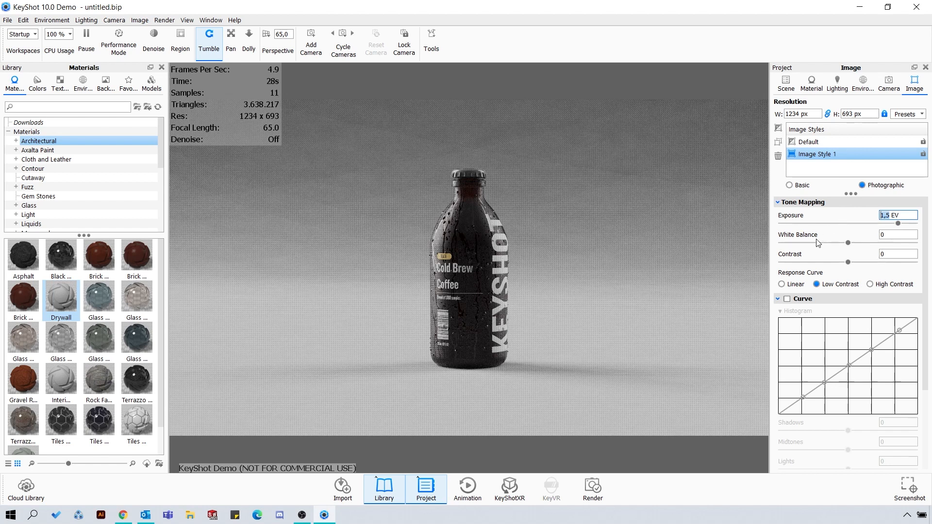
click(836, 83)
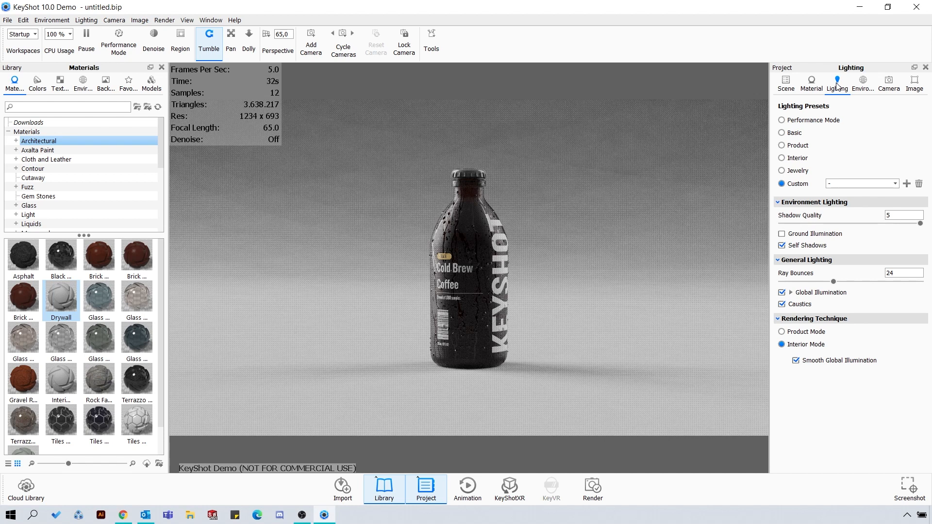
Select Pin #1 in the HDRI editor and widen its Size X slightly
click(889, 83)
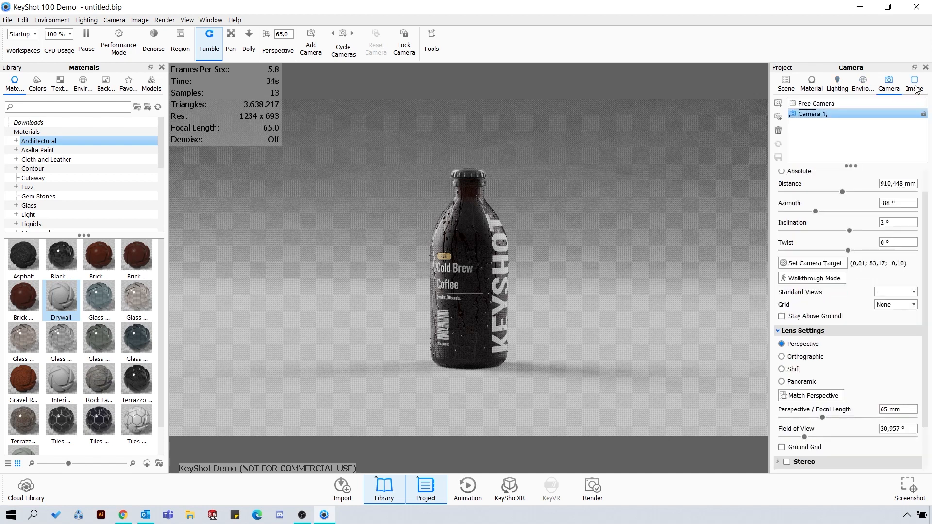
click(914, 83)
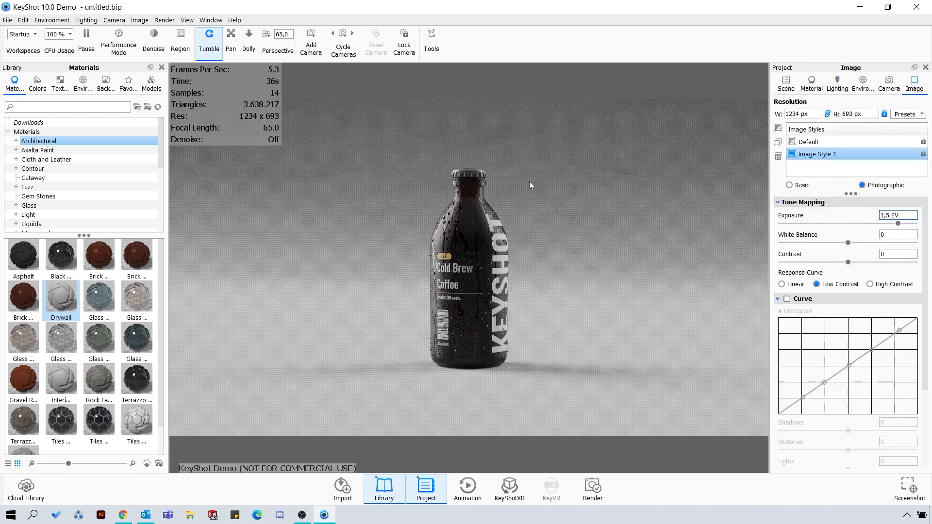
mouse_move(862, 83)
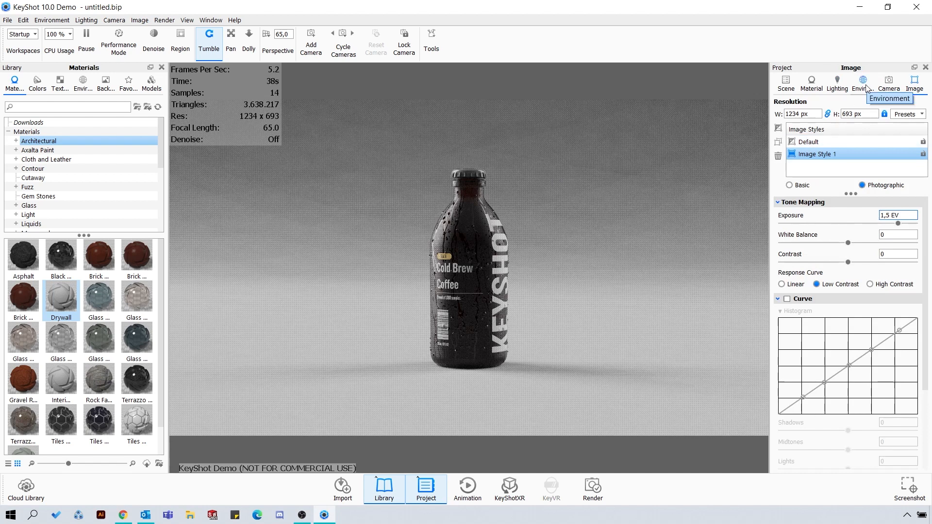
mouse_move(863, 101)
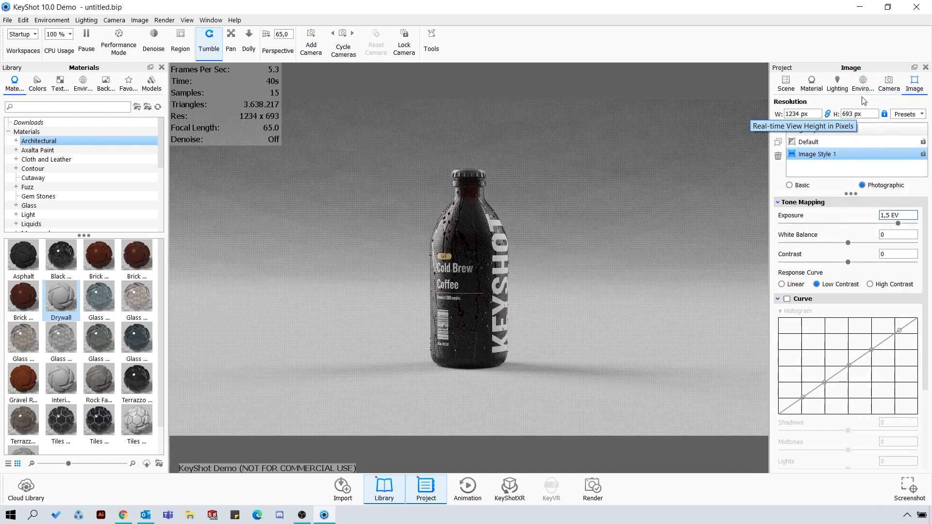
click(862, 83)
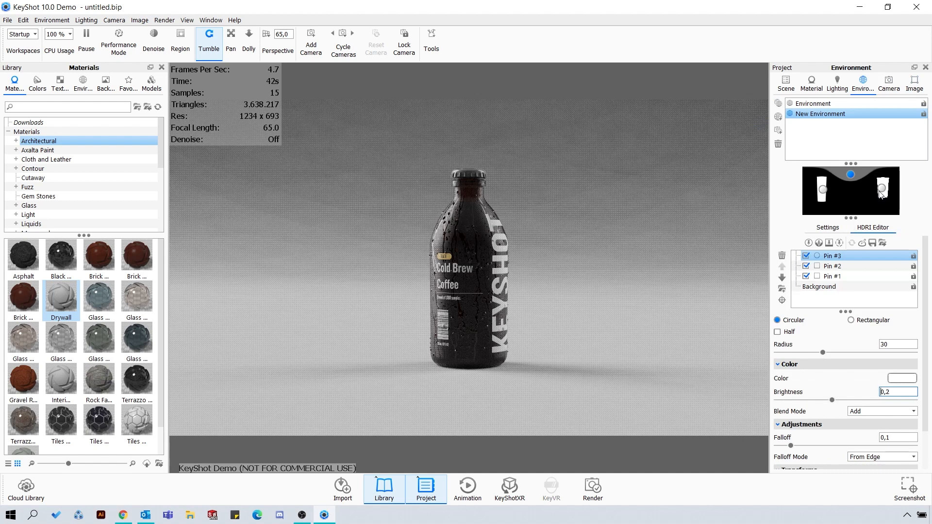
click(831, 276)
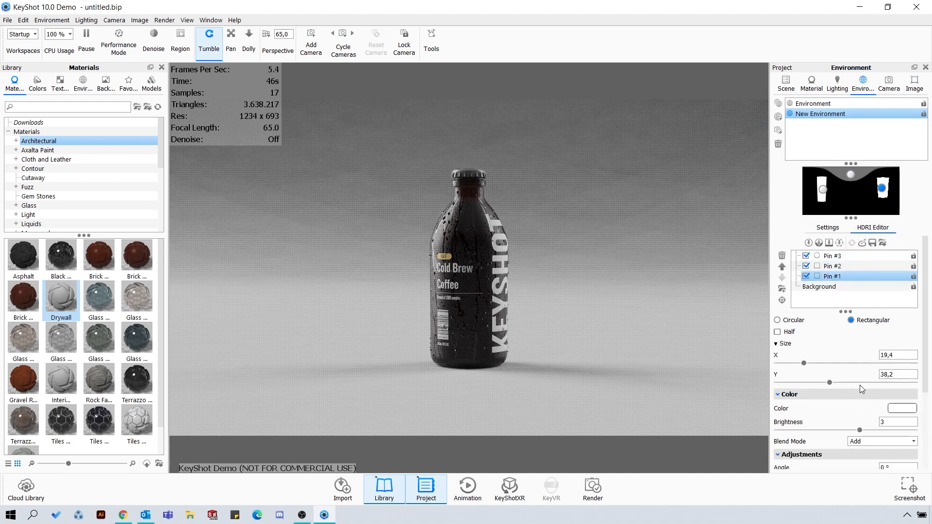
drag(804, 363, 809, 363)
text(4)
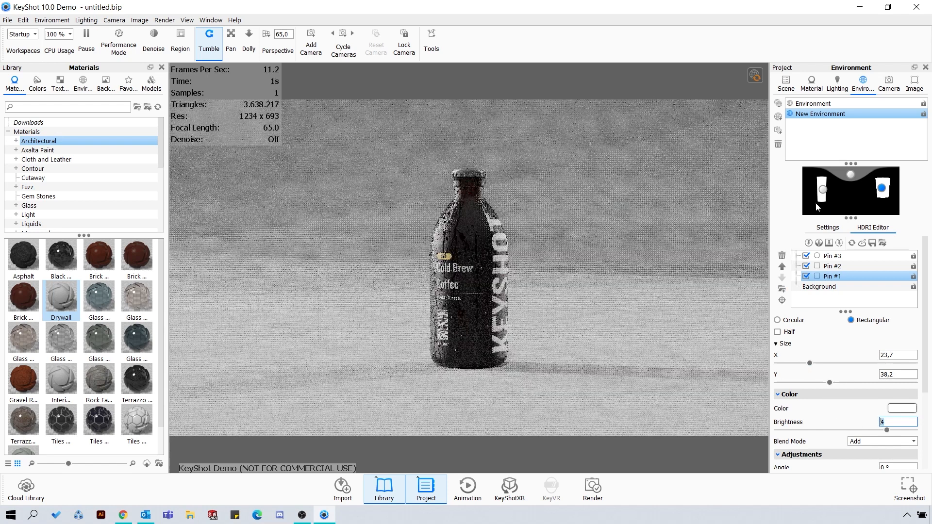
Set Pin #1's brightness to 4 and raise Pin #3's brightness to 0,6
click(831, 266)
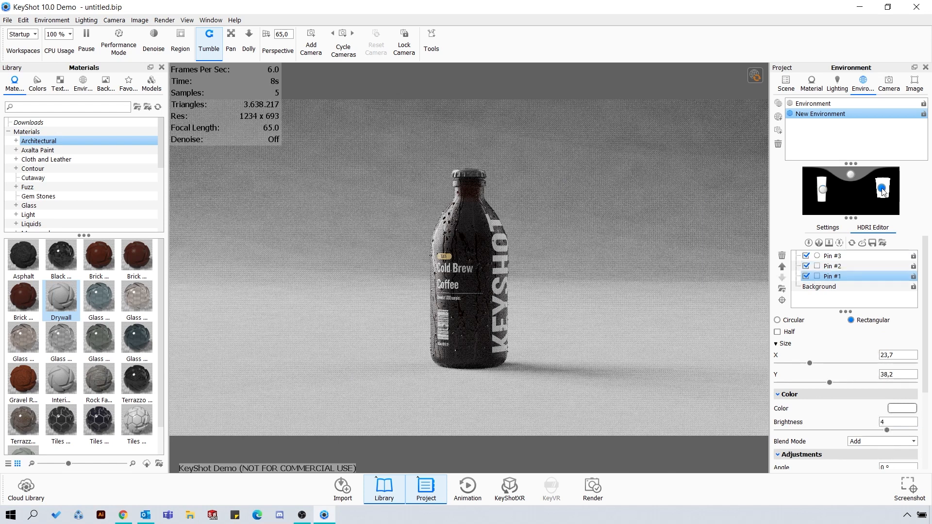
click(832, 266)
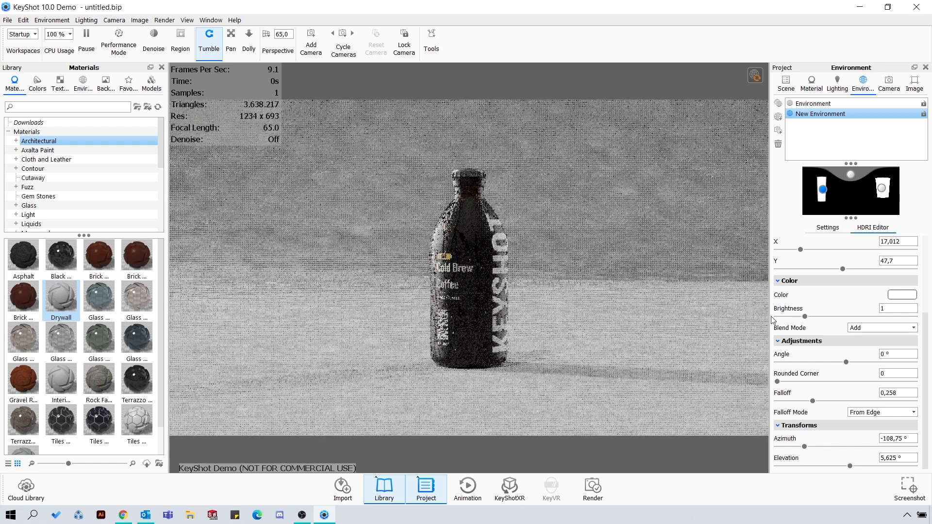
mouse_move(683, 107)
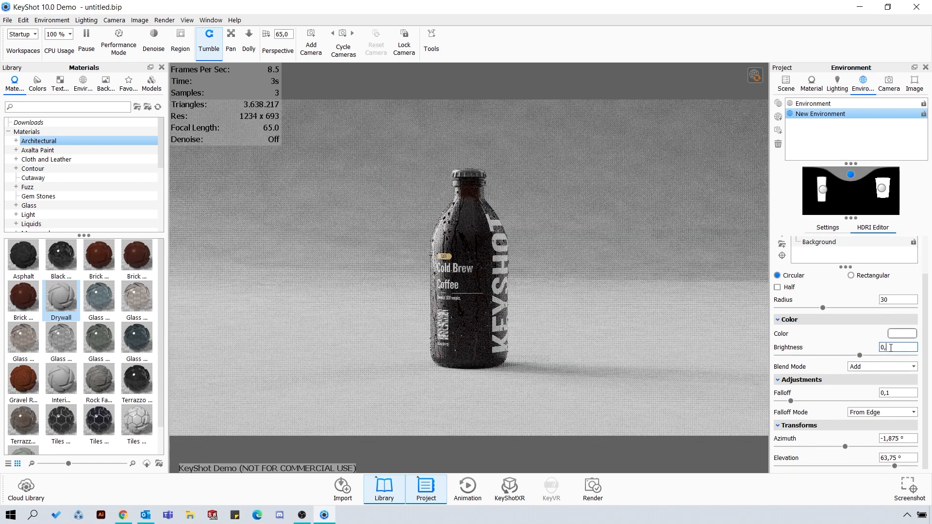
text(0,6)
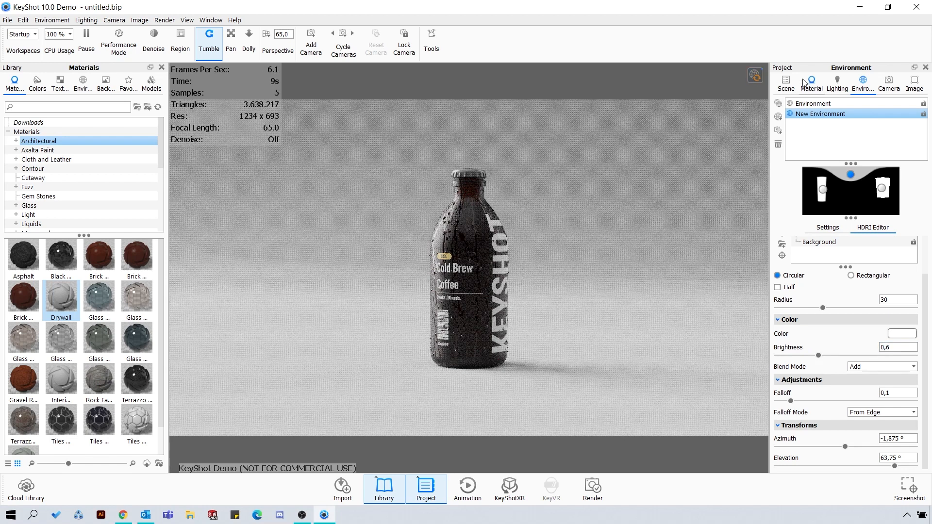
Set the Backdrop Ramp's scale to 3 and Y rotation to 10°
click(785, 83)
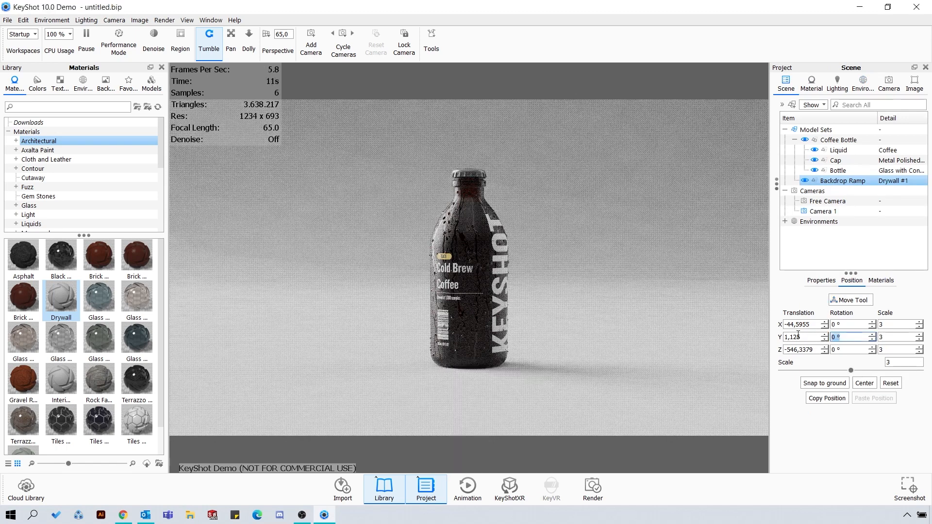
text(10)
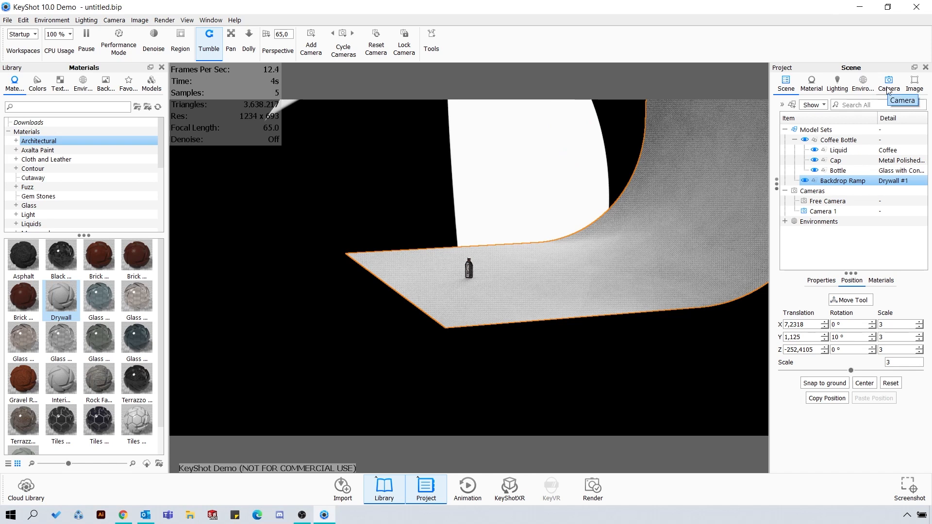
Return to Camera 1 and set the overhead pin's falloff to 0.3
click(888, 83)
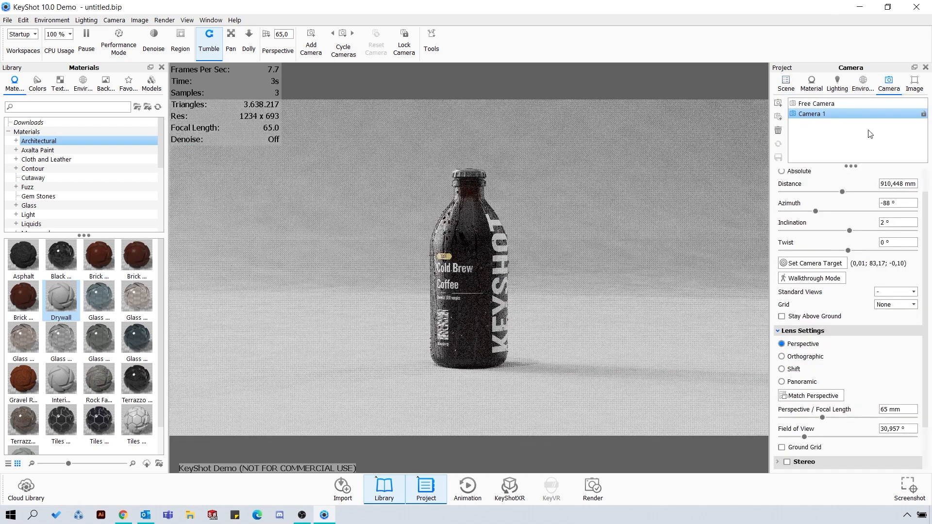
click(862, 84)
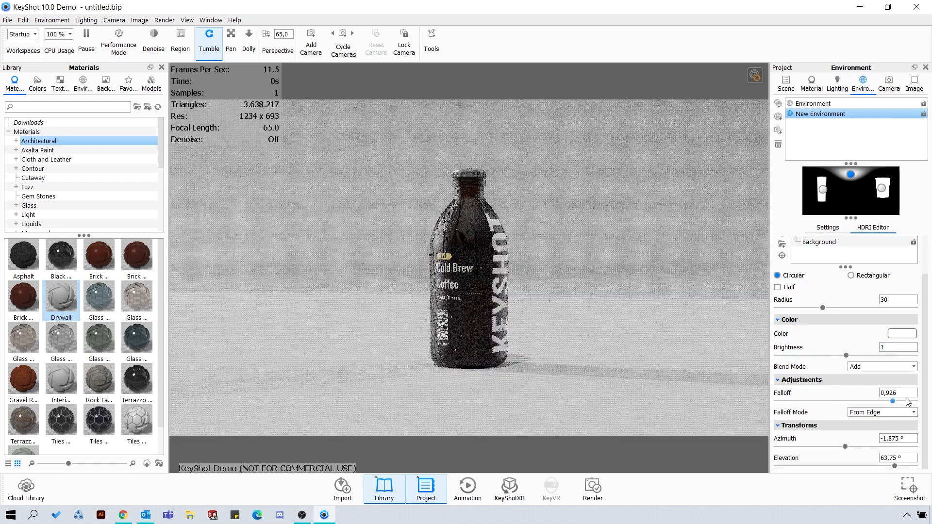
drag(891, 400, 826, 400)
text(0,3)
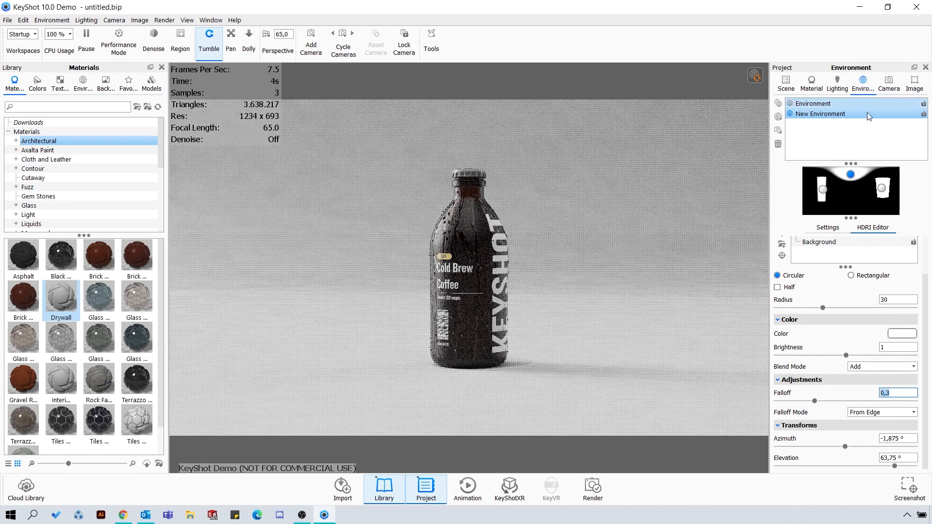
click(913, 83)
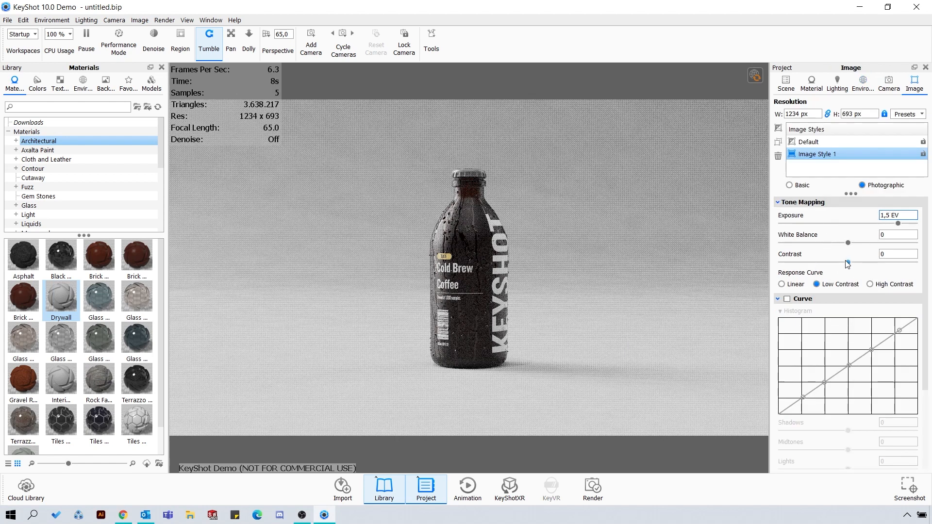
Raise contrast to 0.256 and enable the tone curve, lifting highlights to 0.154
drag(834, 260, 865, 260)
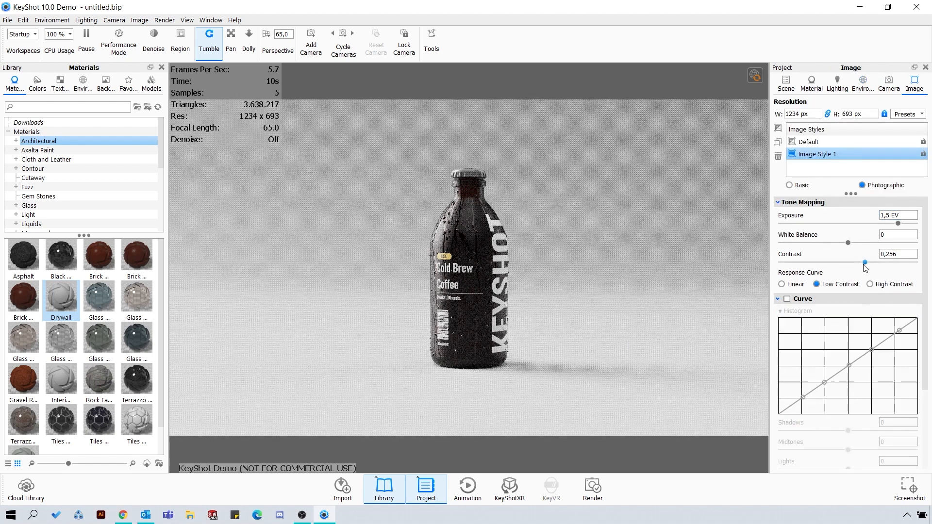
click(786, 298)
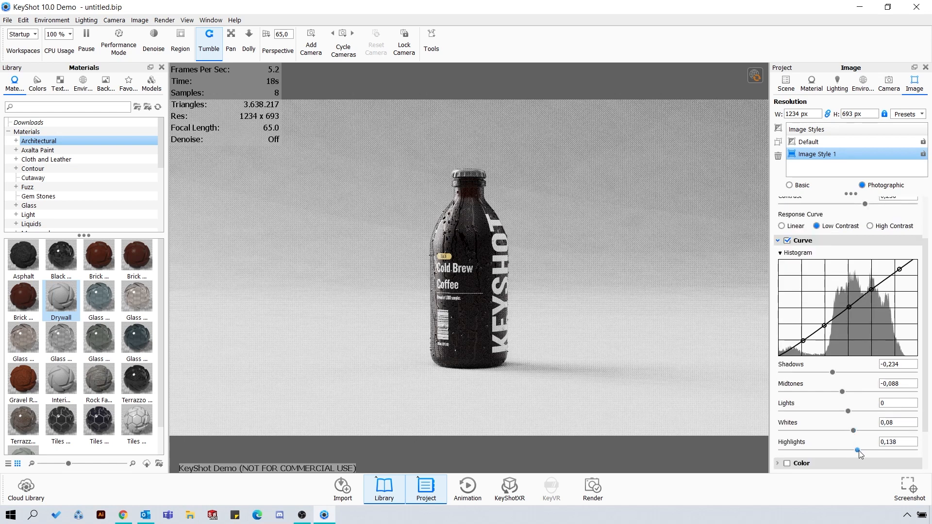
drag(855, 451, 861, 450)
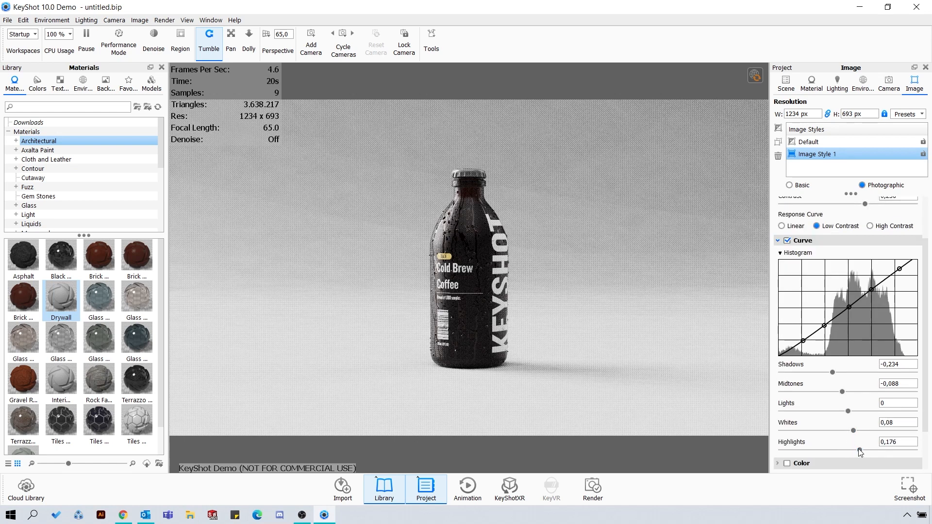
drag(863, 450, 860, 450)
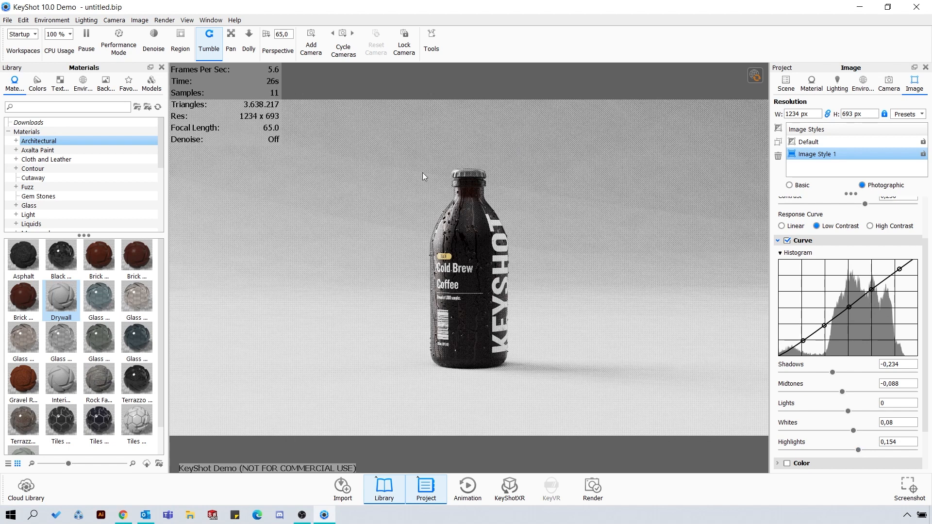
mouse_move(398, 228)
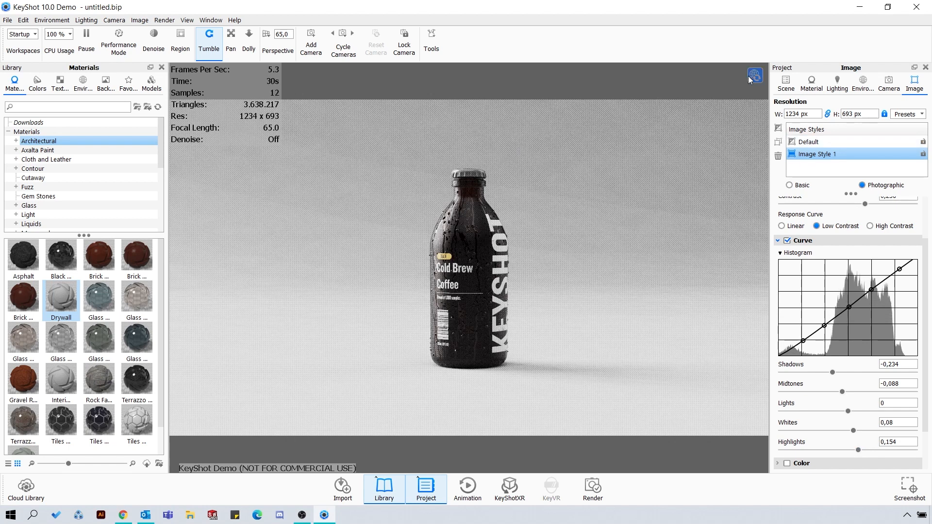
click(887, 83)
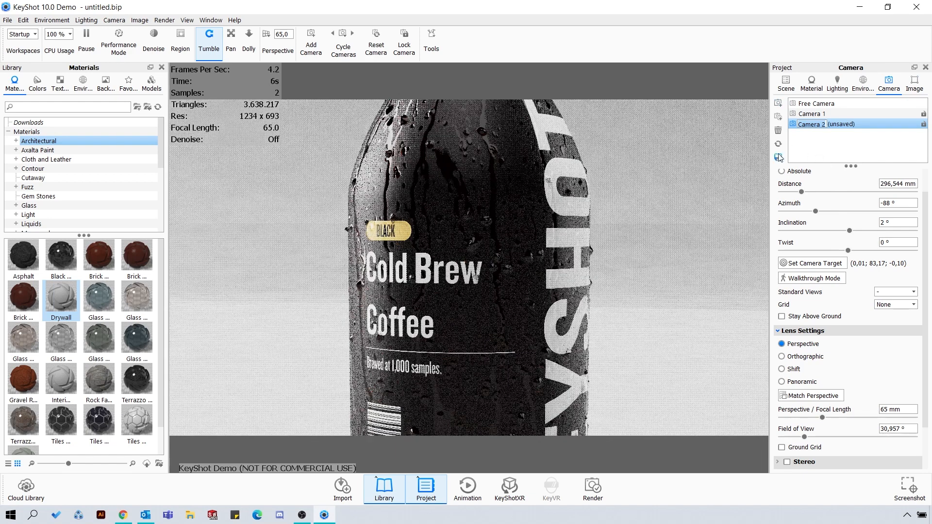
Give Camera 2 depth of field at f-stop 9, then switch back to Camera 1
click(785, 419)
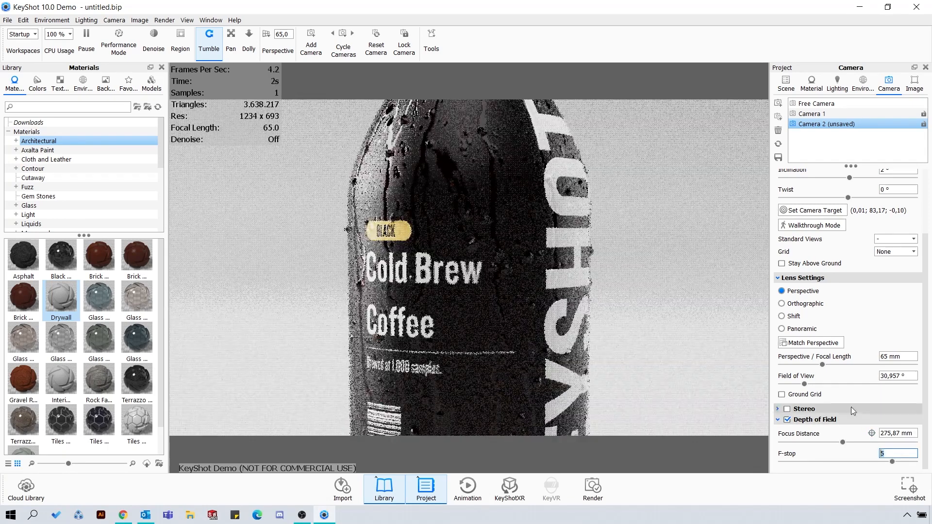
text(9)
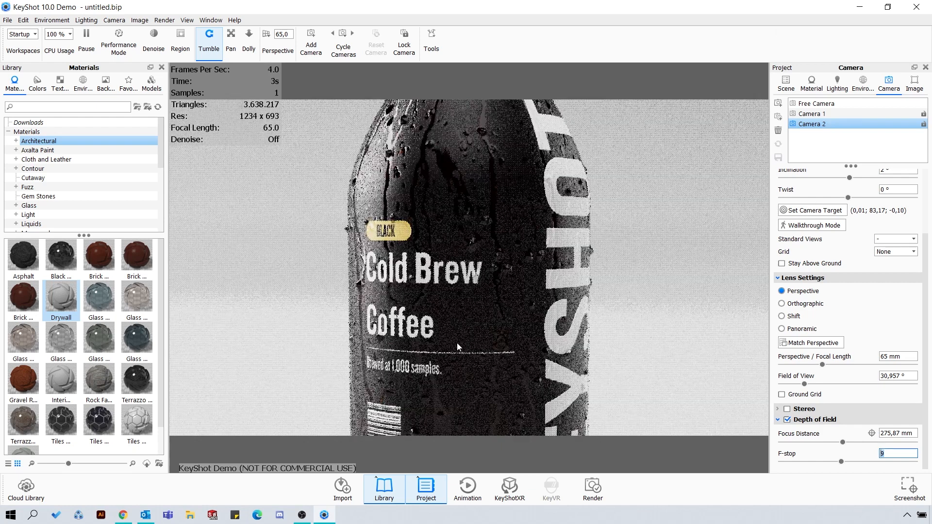
click(812, 113)
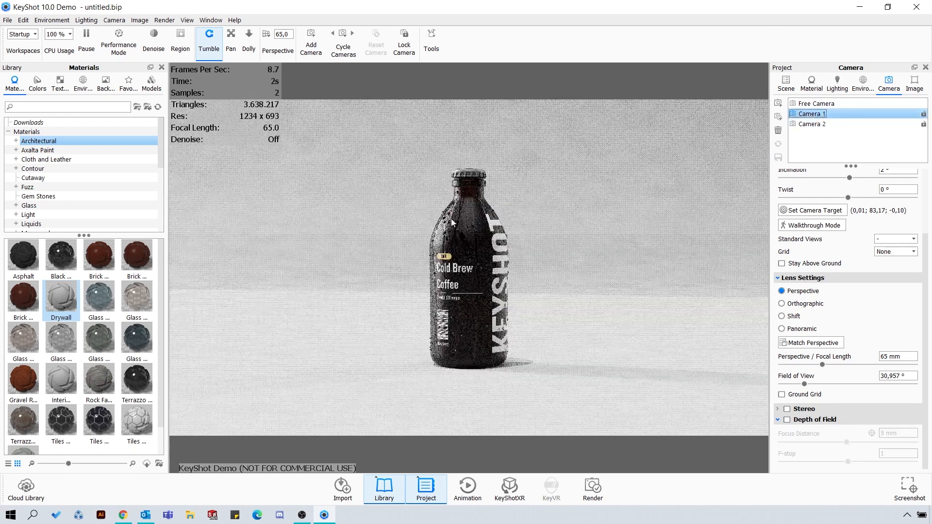
click(810, 83)
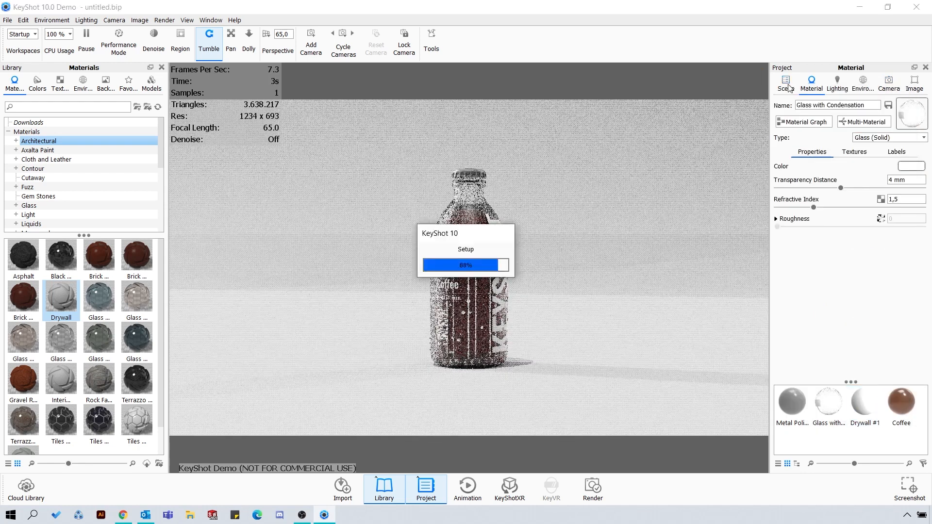
Add KeyShot icon and '23' labels to the bottle glass, switching off Bottle Label v4
click(785, 83)
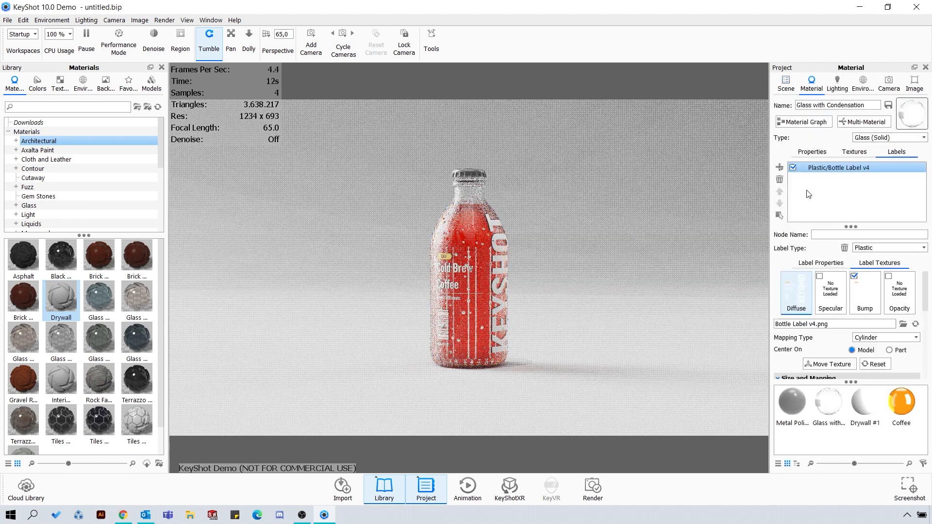
click(105, 83)
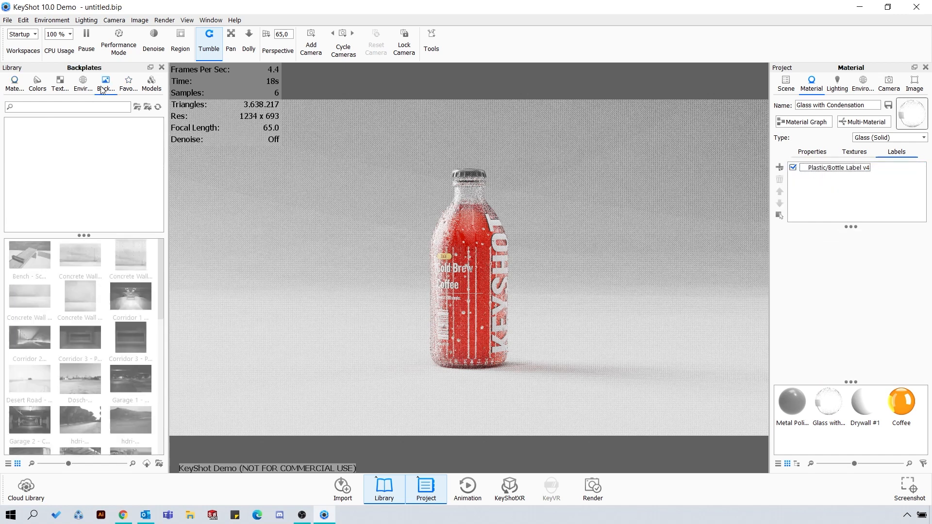
click(60, 83)
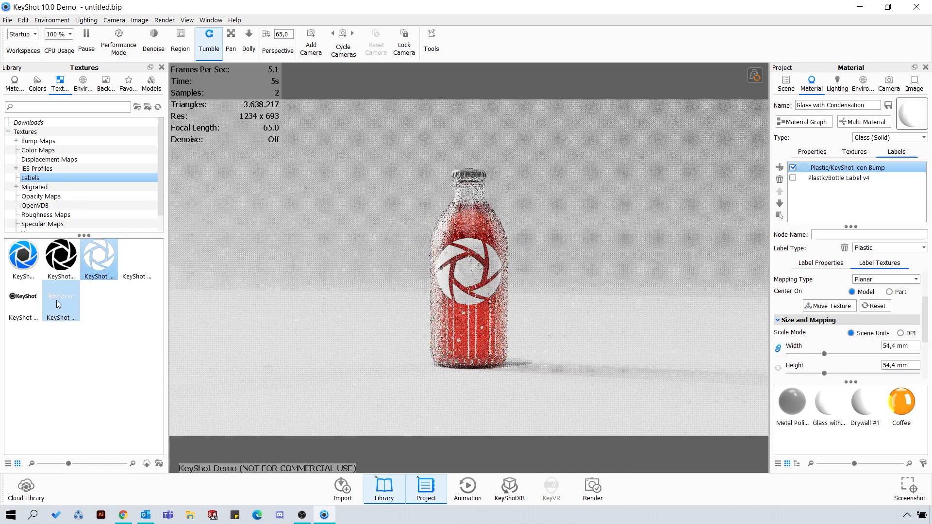
click(38, 141)
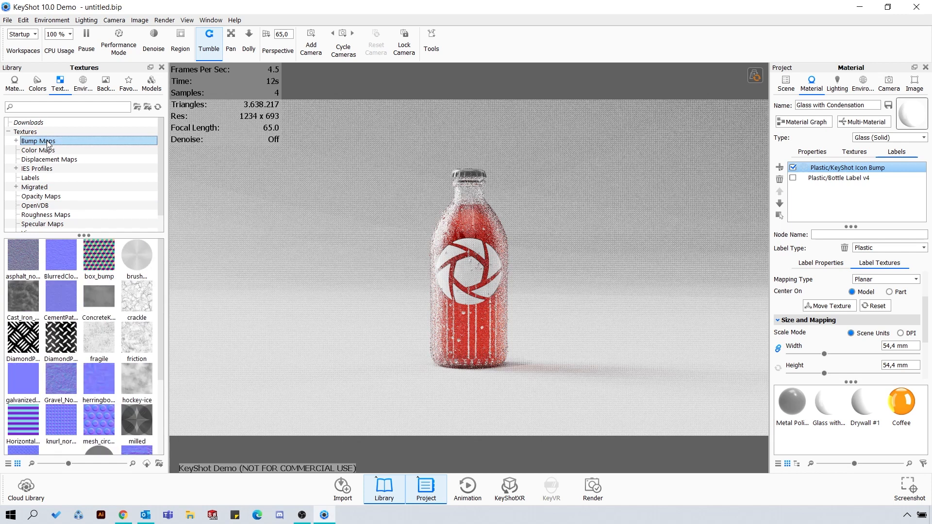
click(34, 187)
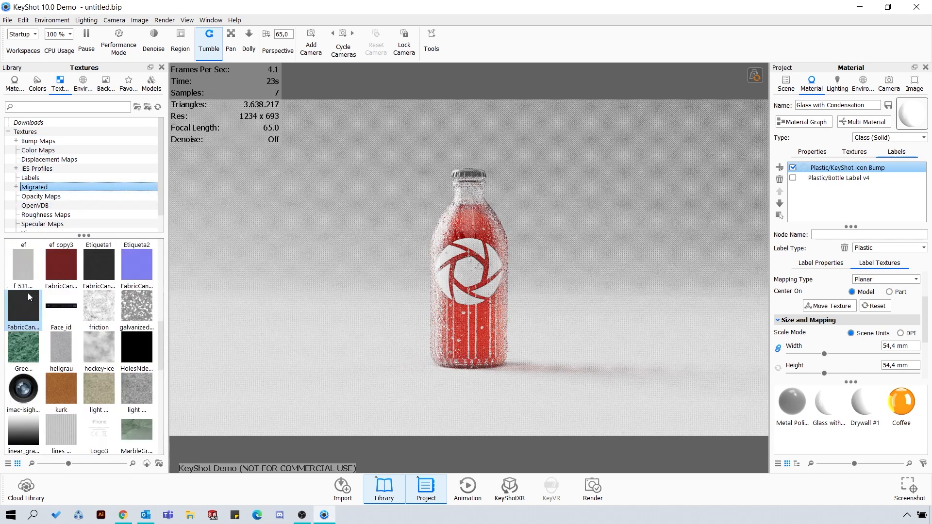
scroll(down, 3)
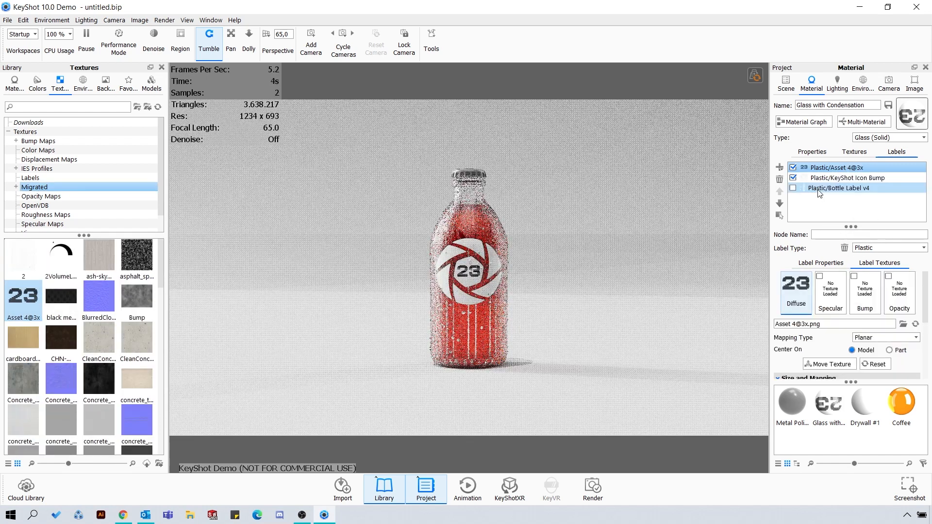
click(810, 151)
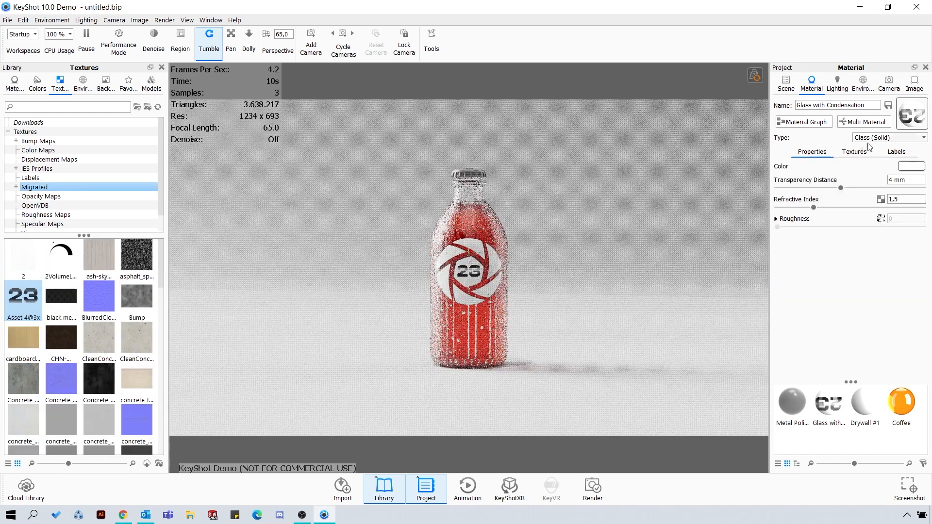
Apply a teal colour to the glass and open the Coffee material's colour swatch
click(911, 166)
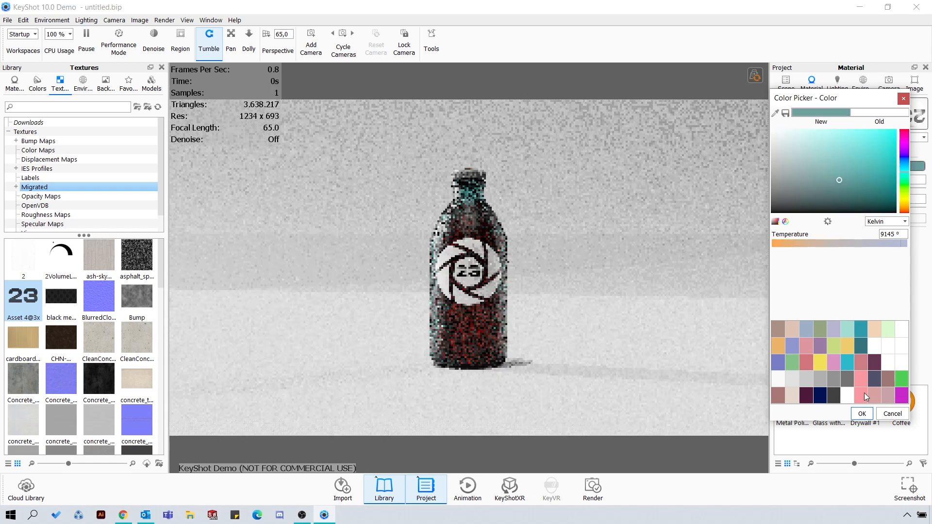
click(861, 413)
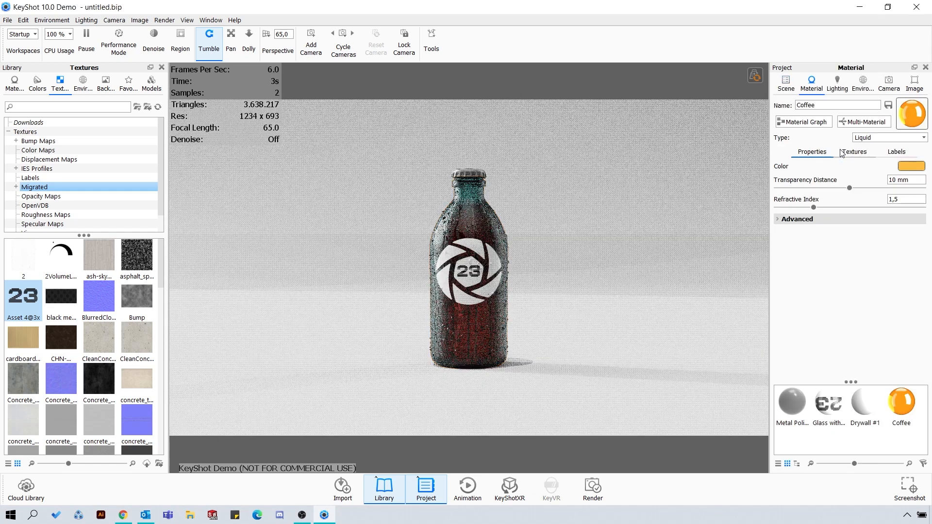
click(910, 166)
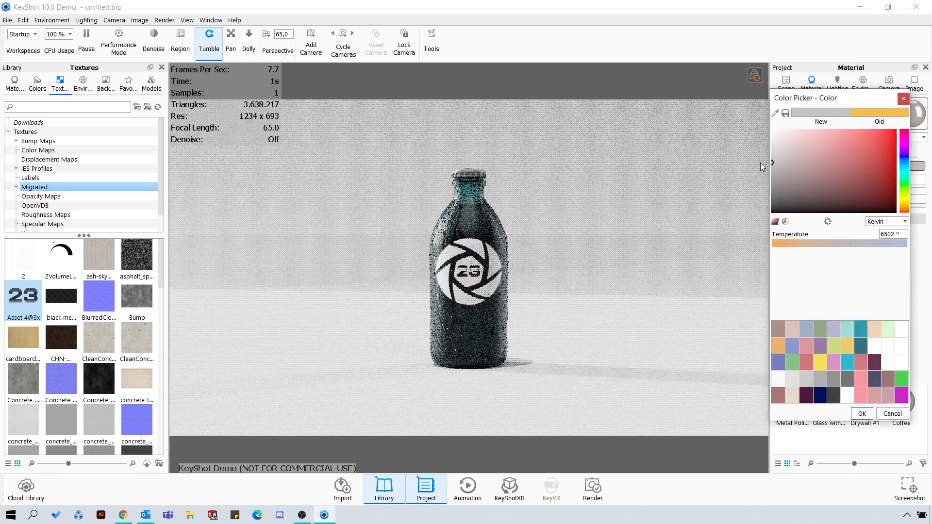